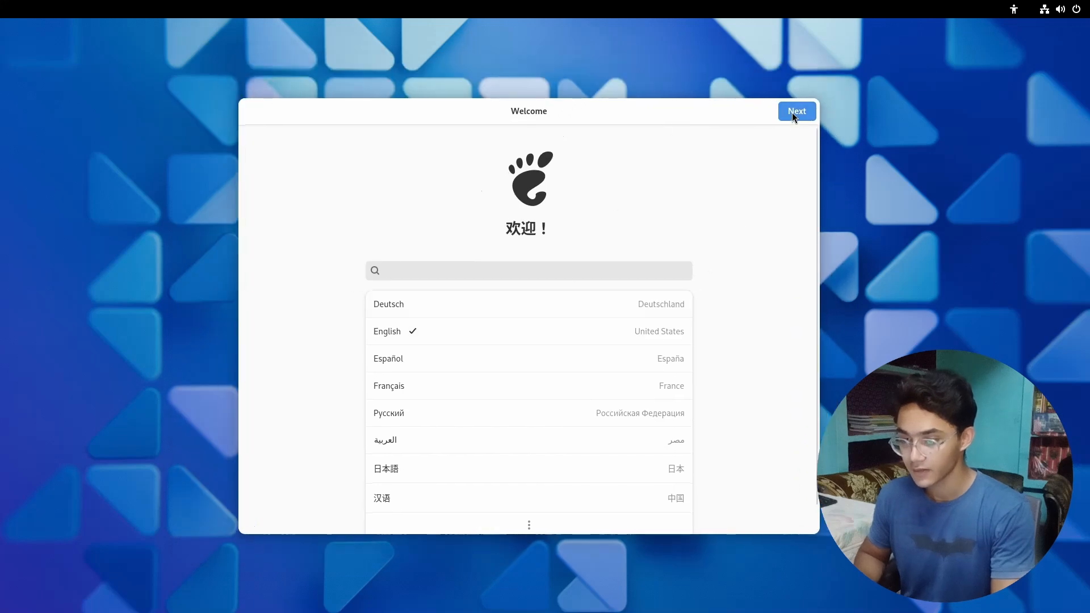
- Keep English, turn off location services and accept the Kathmandu time zone
{"action": "left_click", "coordinate": [796, 111]}
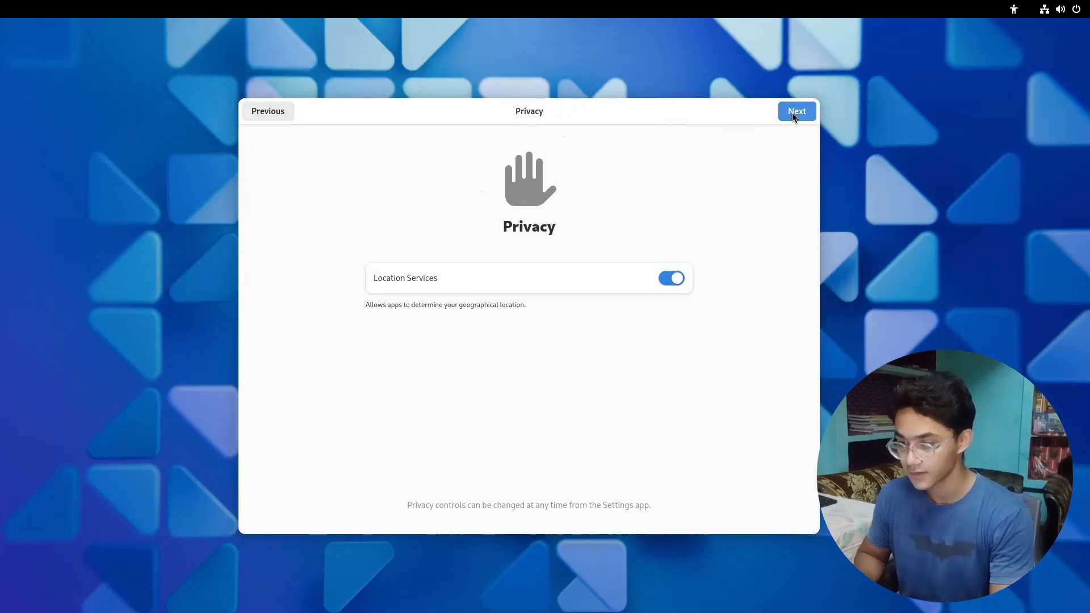
{"action": "left_click", "coordinate": [670, 278]}
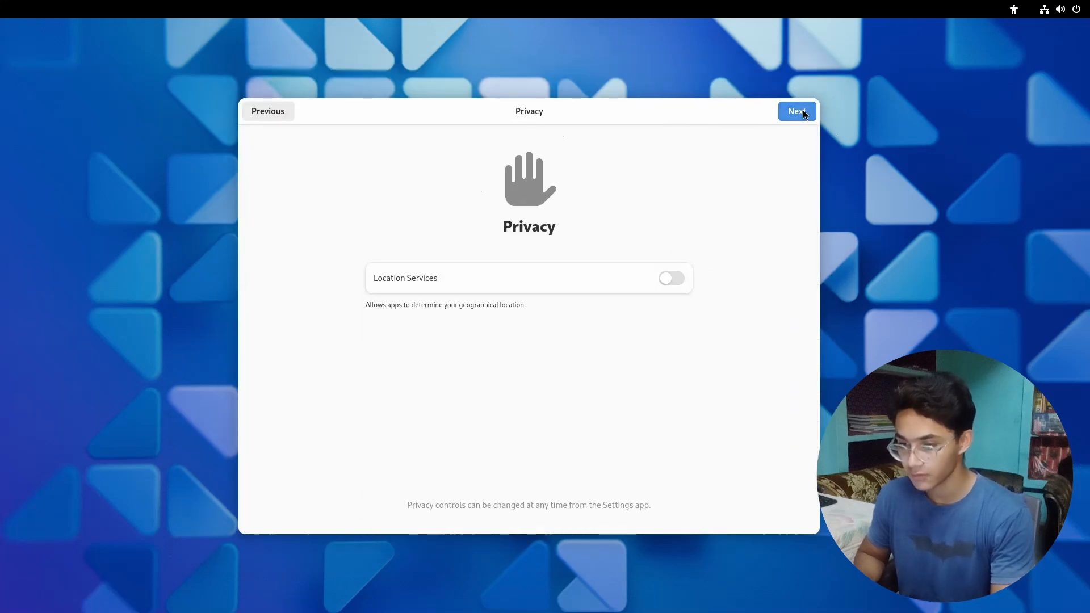
{"action": "left_click", "coordinate": [796, 111]}
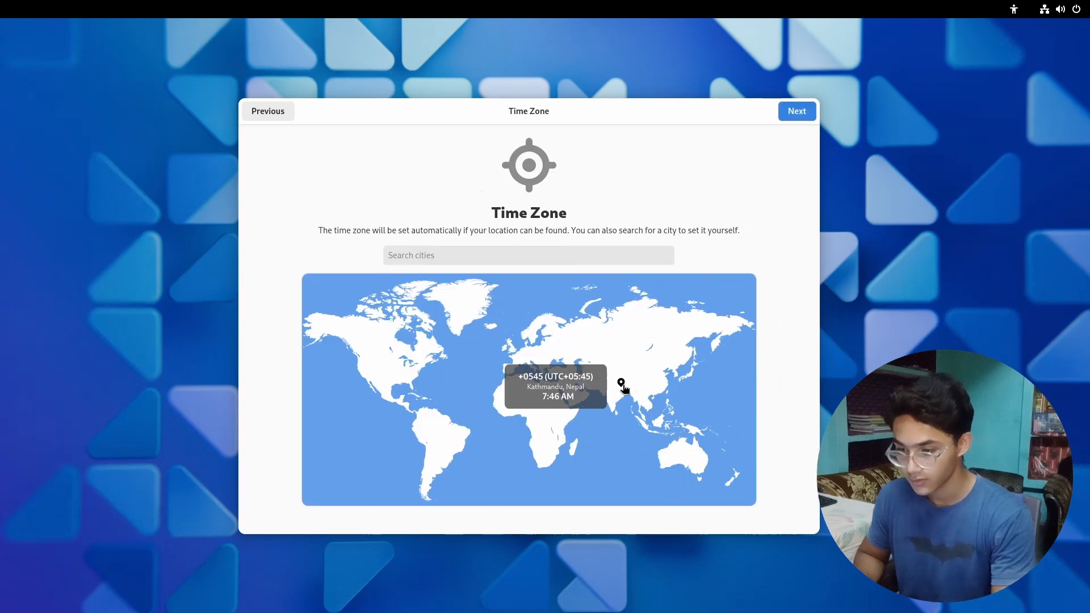
{"action": "left_click", "coordinate": [797, 110]}
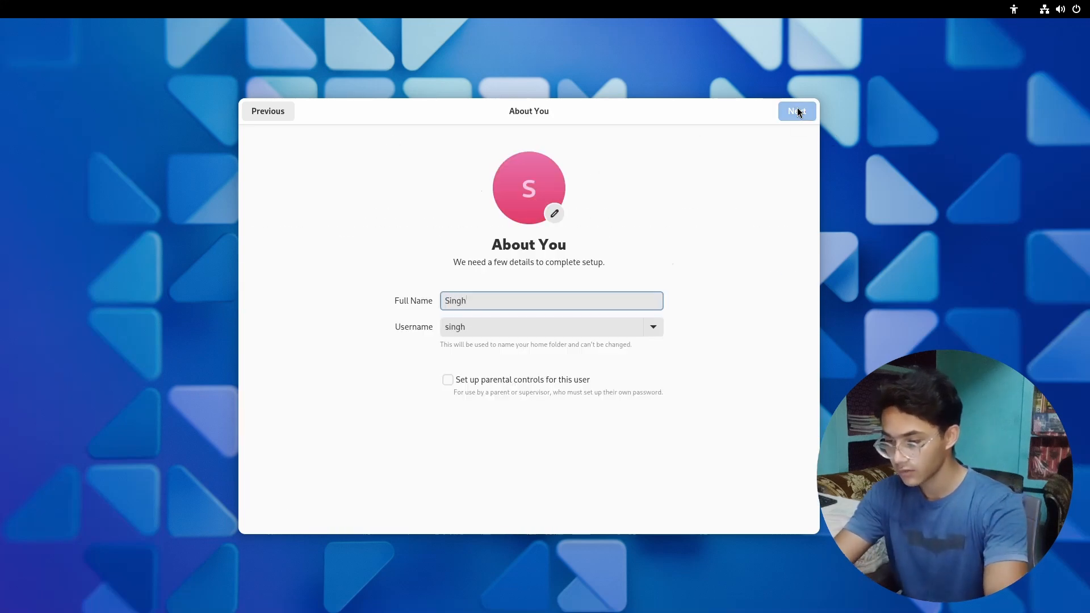
- Enter the full name 'Nara' and finish the password page to complete setup
{"action": "type", "text": "Nara"}
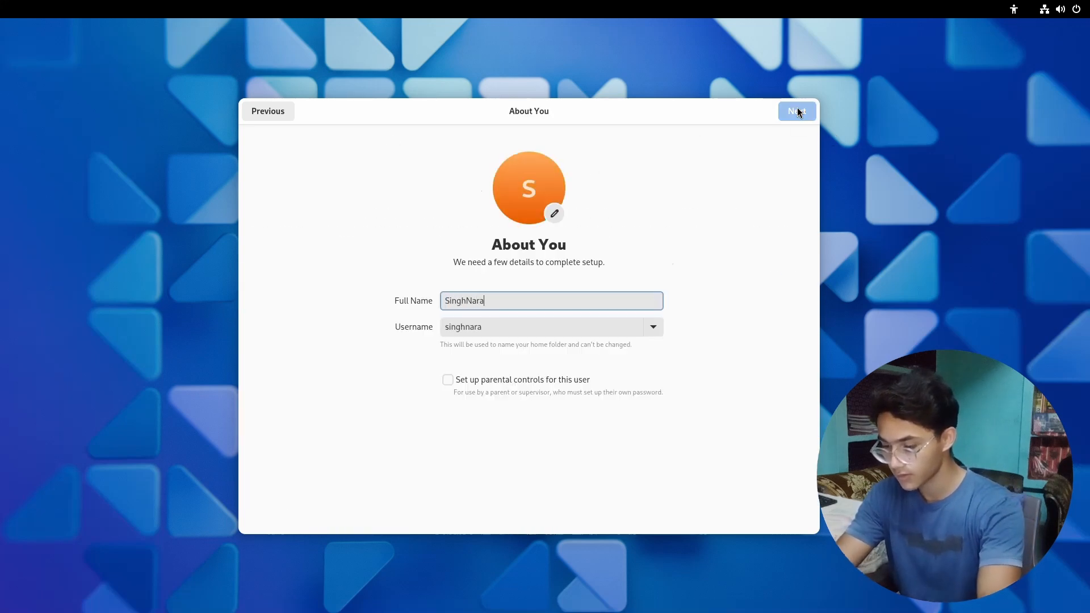
{"action": "left_click", "coordinate": [798, 110]}
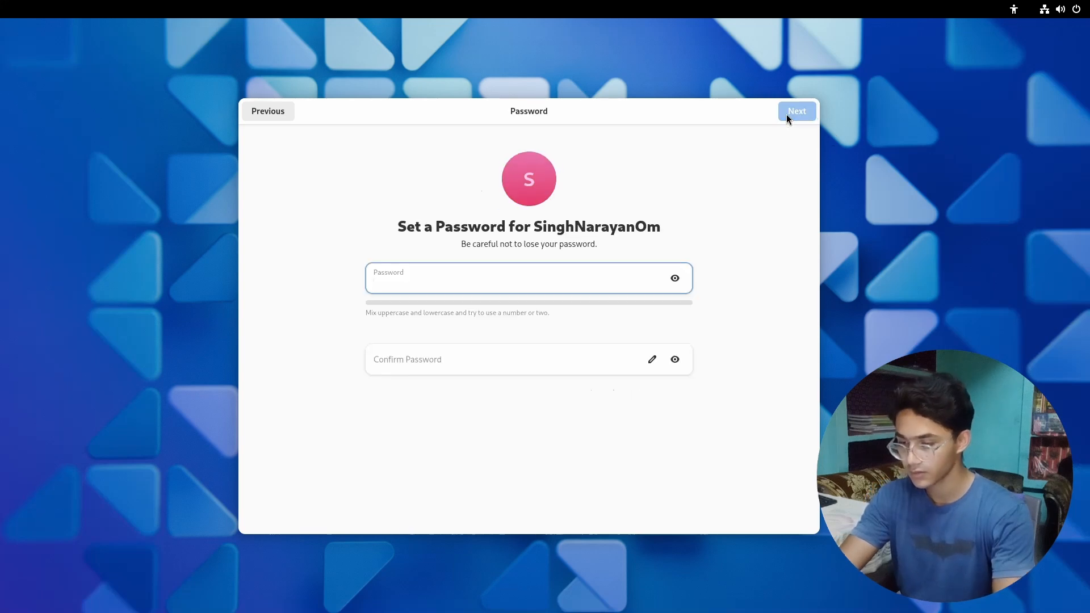
{"action": "left_click", "coordinate": [797, 110]}
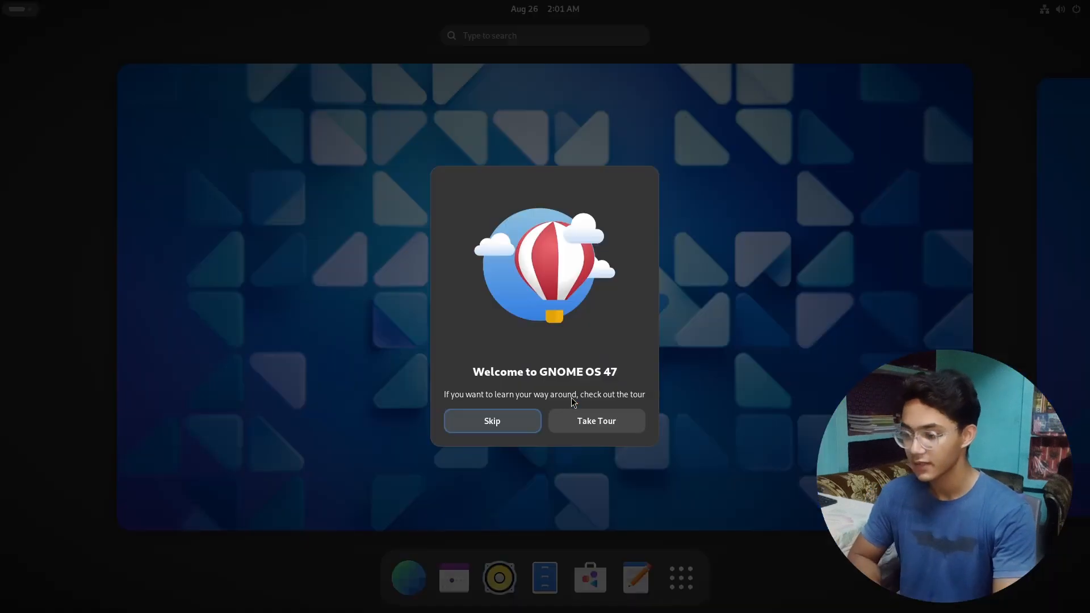
{"action": "mouse_move", "coordinate": [603, 382]}
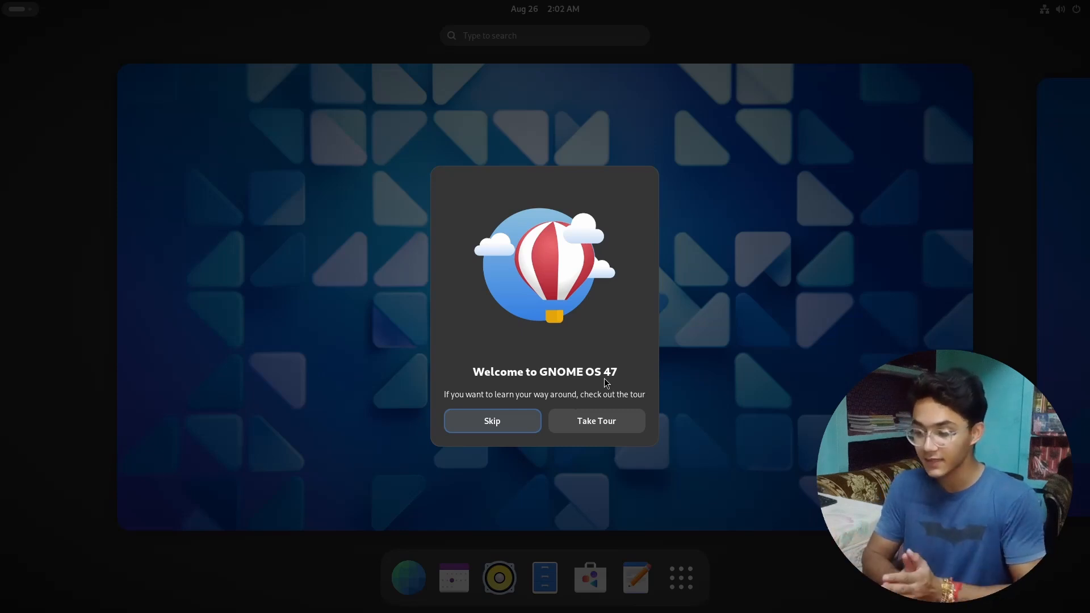
- Take the welcome tour and advance to the Swipe Left and Right tip
{"action": "left_click", "coordinate": [491, 420]}
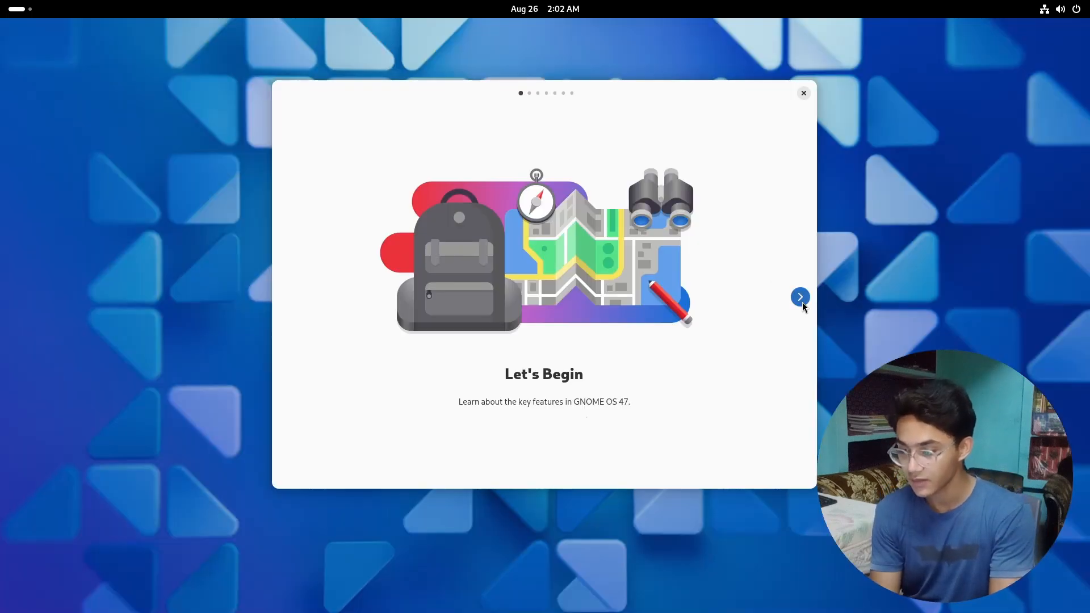
{"action": "left_click", "coordinate": [799, 296]}
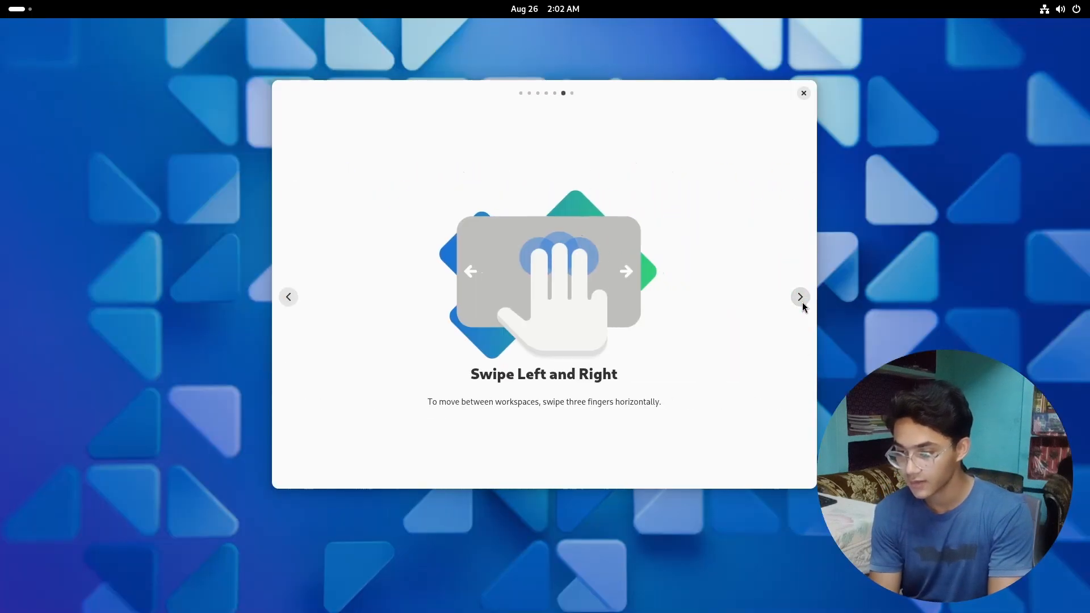
{"action": "left_click", "coordinate": [803, 92]}
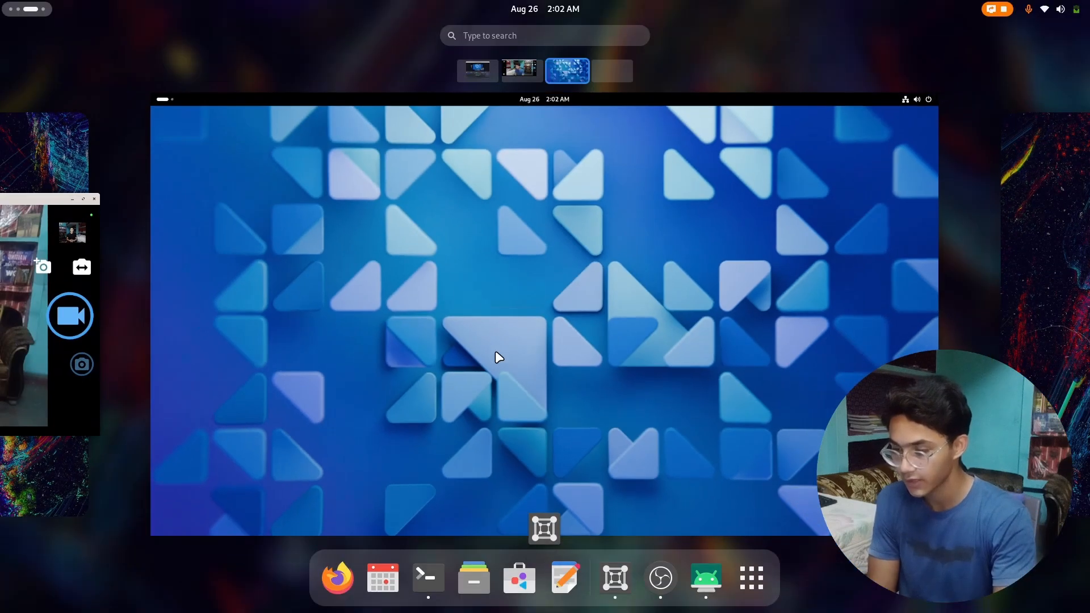
- Show the full grid of installed apps from the dash
{"action": "left_click", "coordinate": [750, 577]}
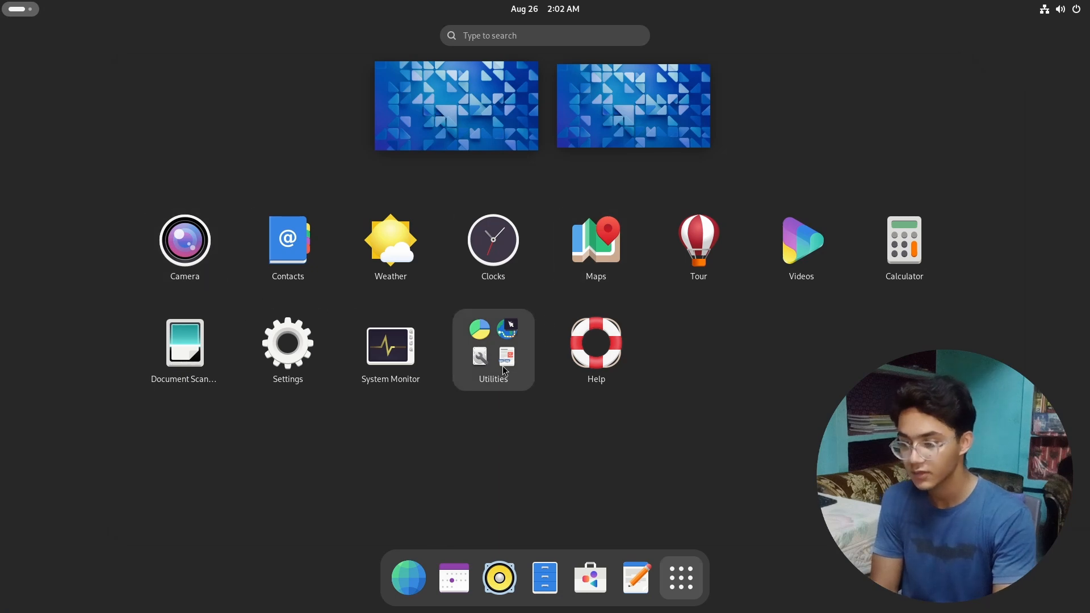
{"action": "mouse_move", "coordinate": [818, 188]}
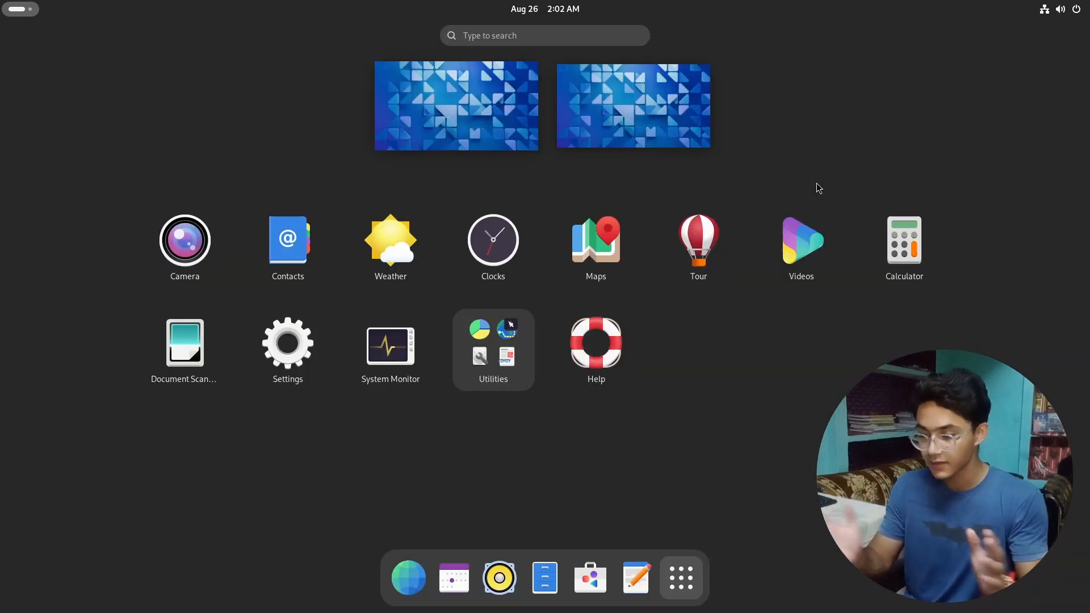
{"action": "key", "text": "Escape"}
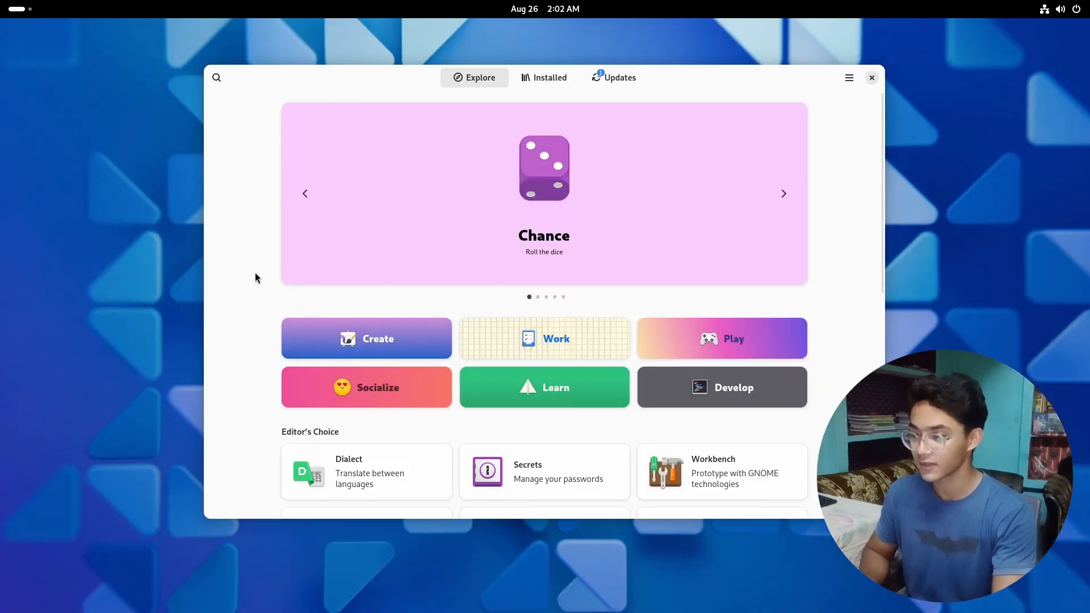
{"action": "mouse_move", "coordinate": [518, 487]}
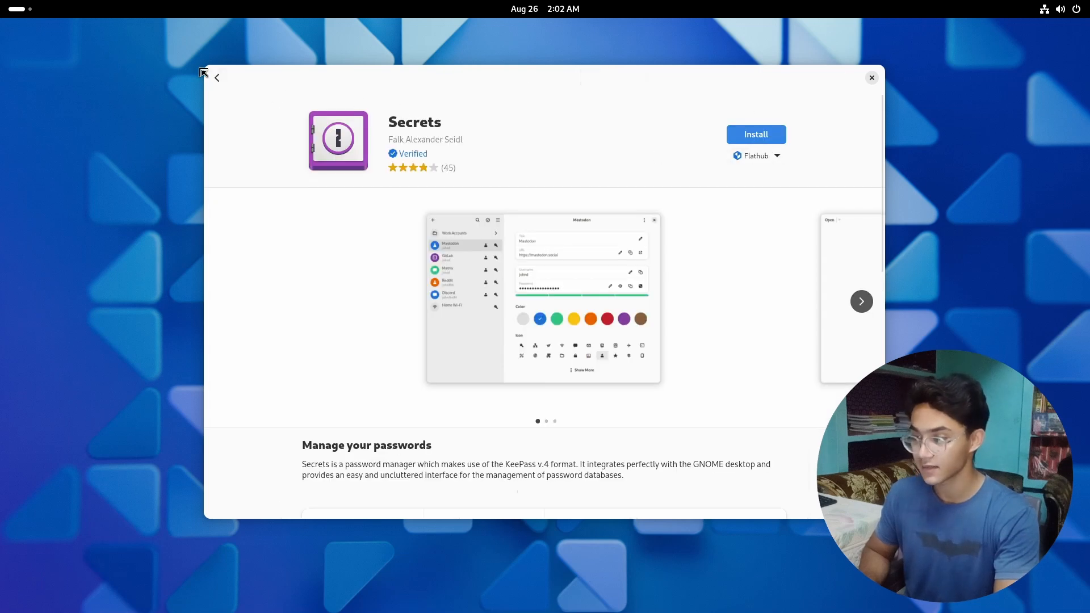
- Return to Explore, view the GNOME OS update details under Updates, then close the store
{"action": "left_click", "coordinate": [217, 77]}
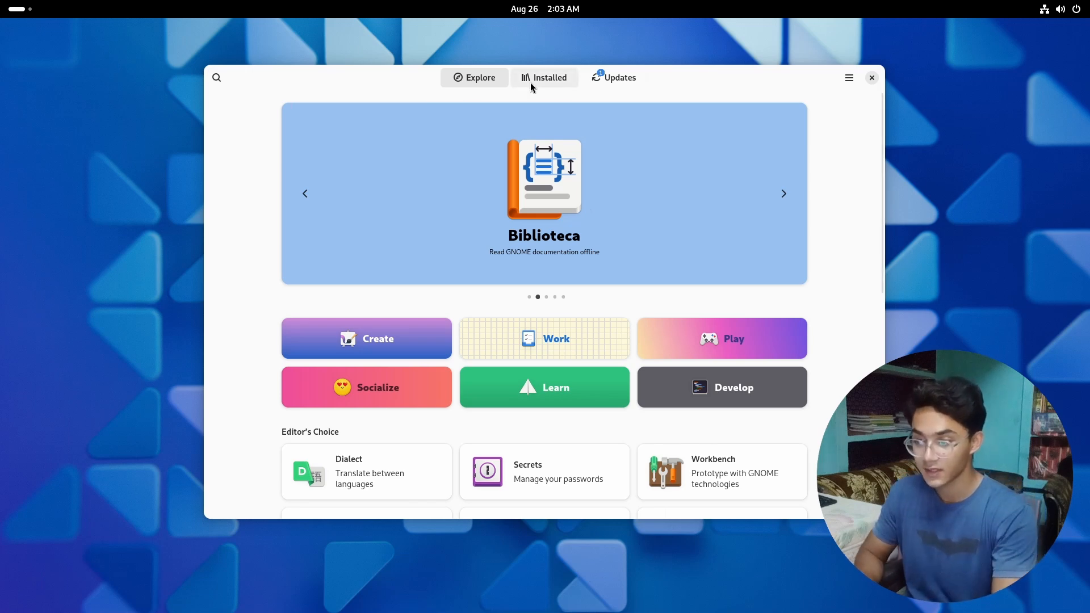
{"action": "left_click", "coordinate": [613, 77]}
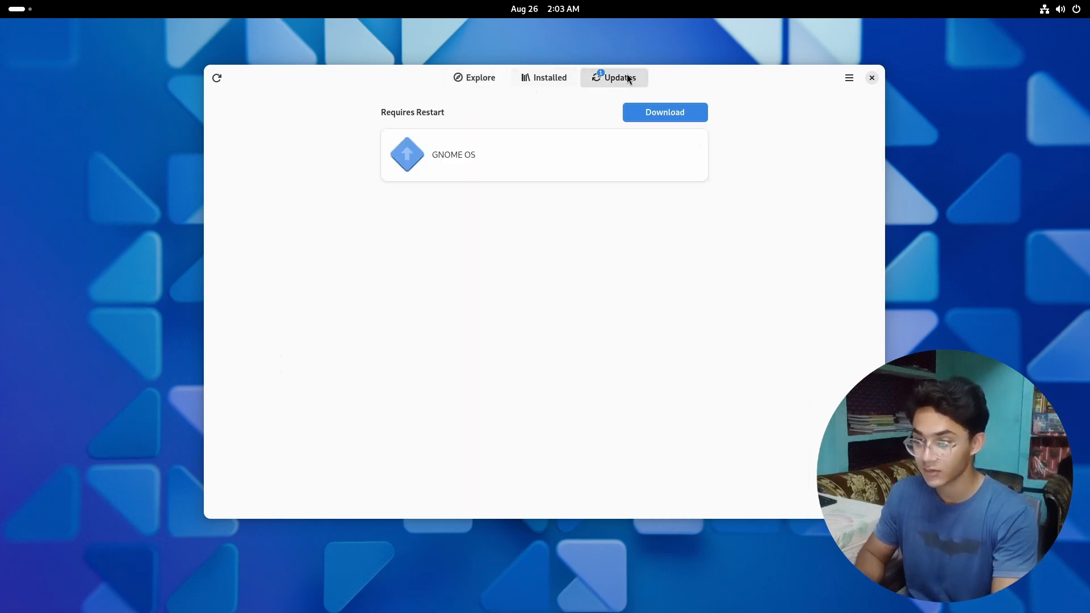
{"action": "left_click", "coordinate": [453, 154]}
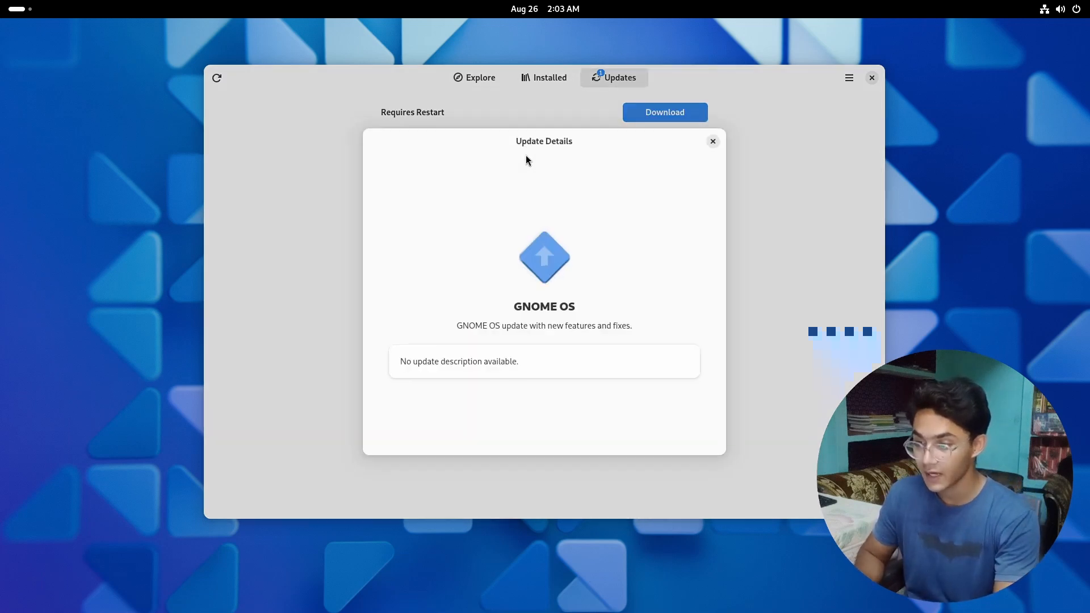
{"action": "left_click", "coordinate": [713, 141]}
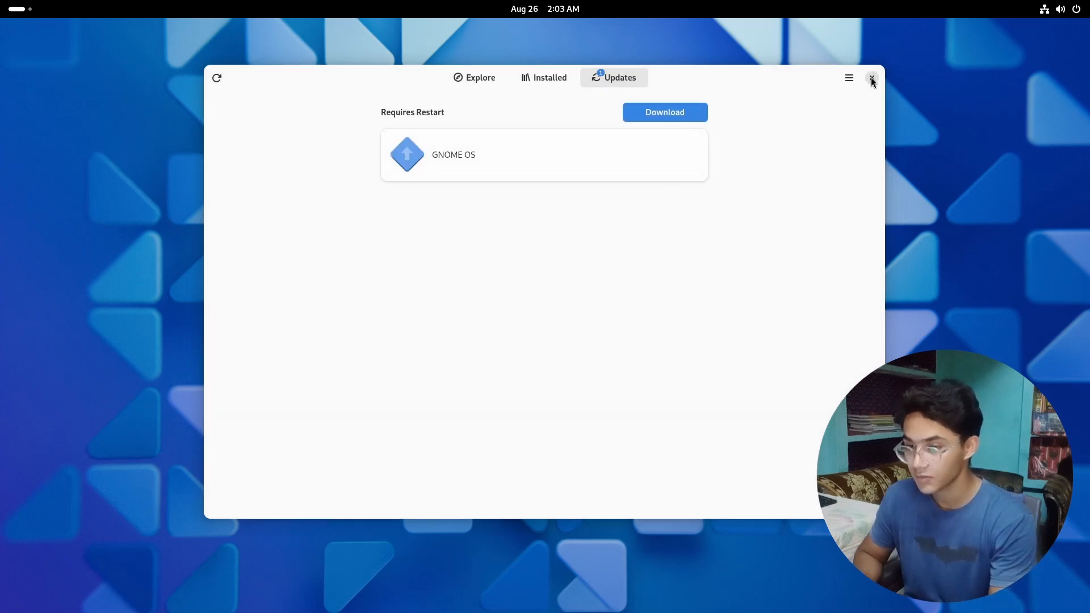
{"action": "left_click", "coordinate": [873, 77]}
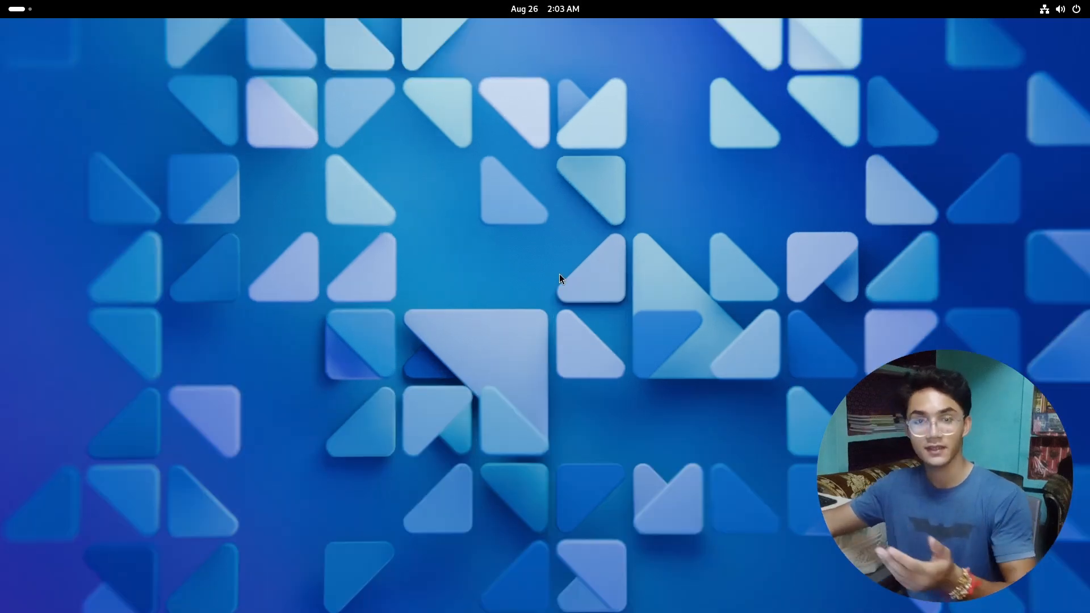
{"action": "left_click", "coordinate": [1051, 8]}
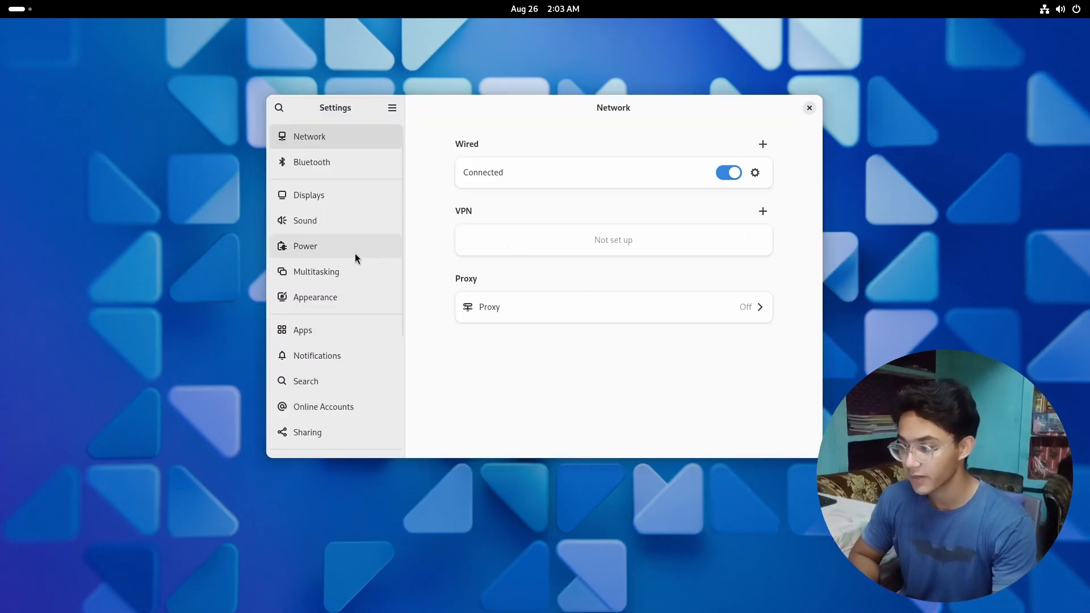
{"action": "scroll", "scroll_direction": "down", "scroll_amount": 3}
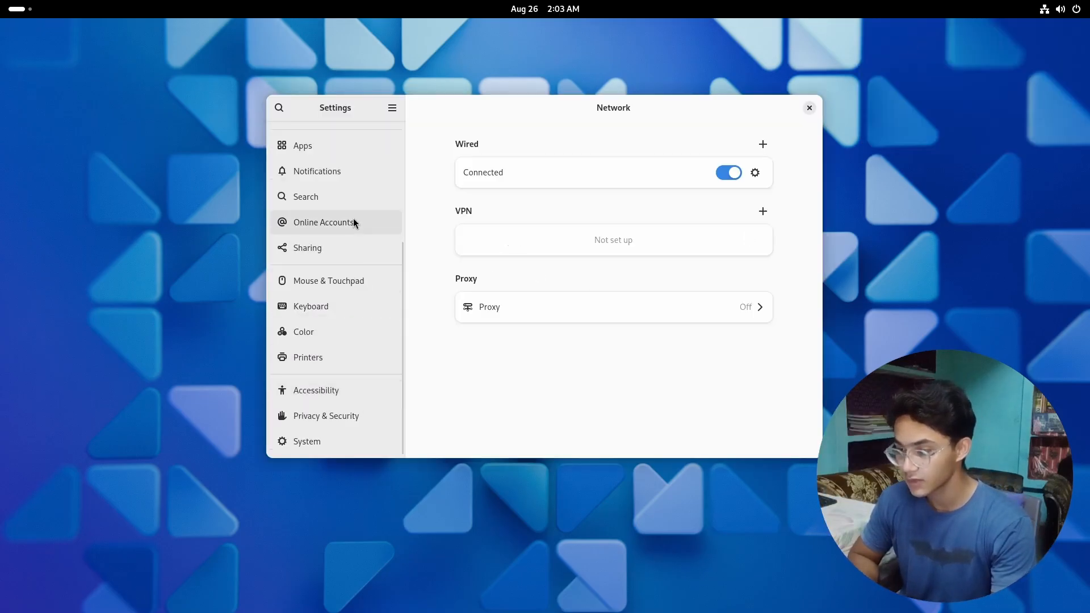
{"action": "left_click", "coordinate": [324, 222]}
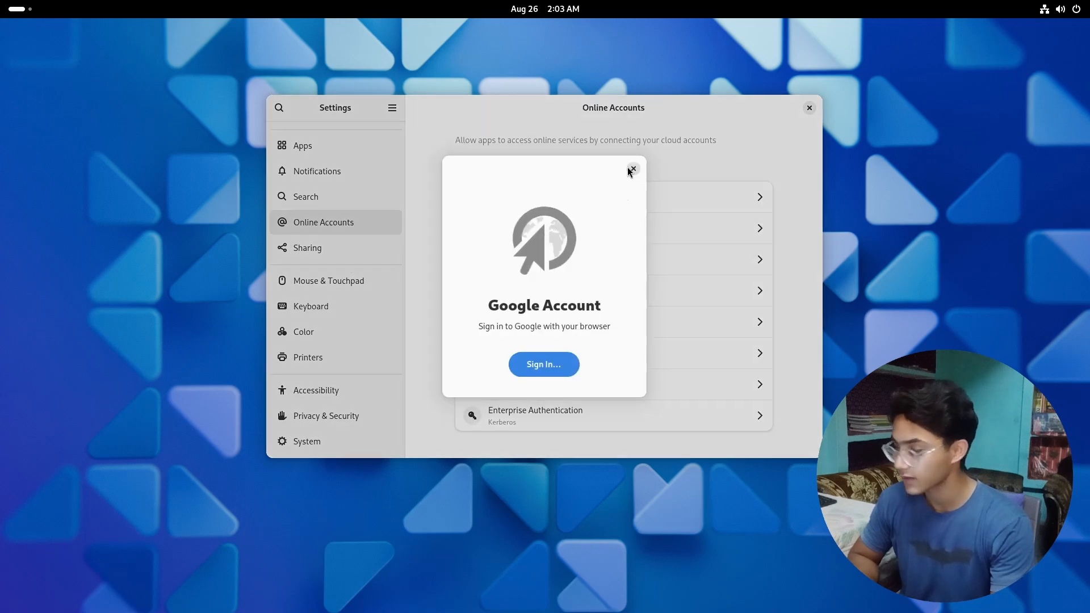
{"action": "left_click", "coordinate": [631, 169]}
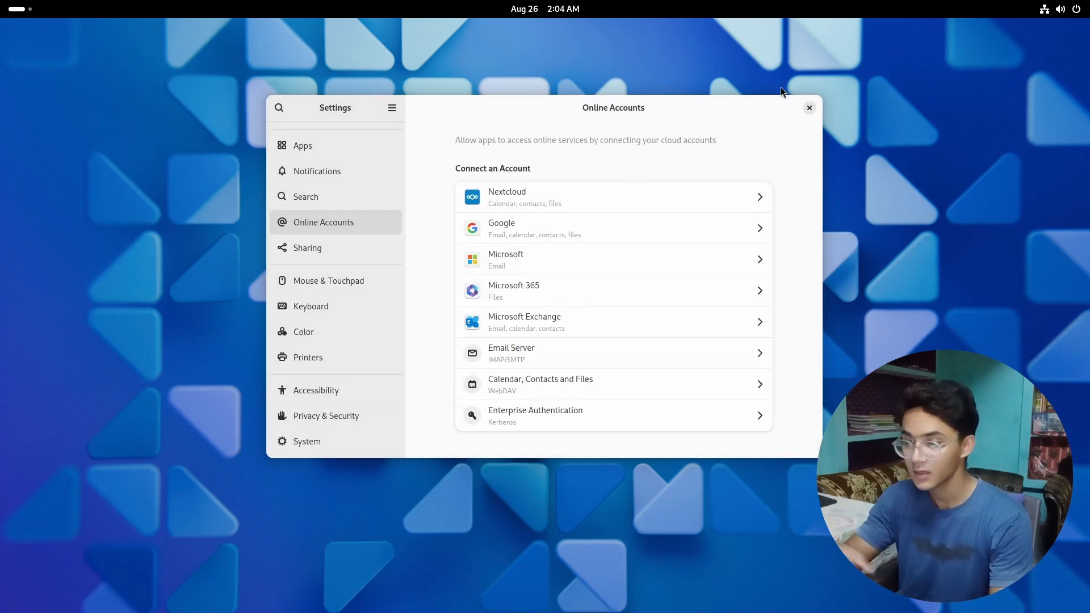
{"action": "left_click", "coordinate": [810, 108]}
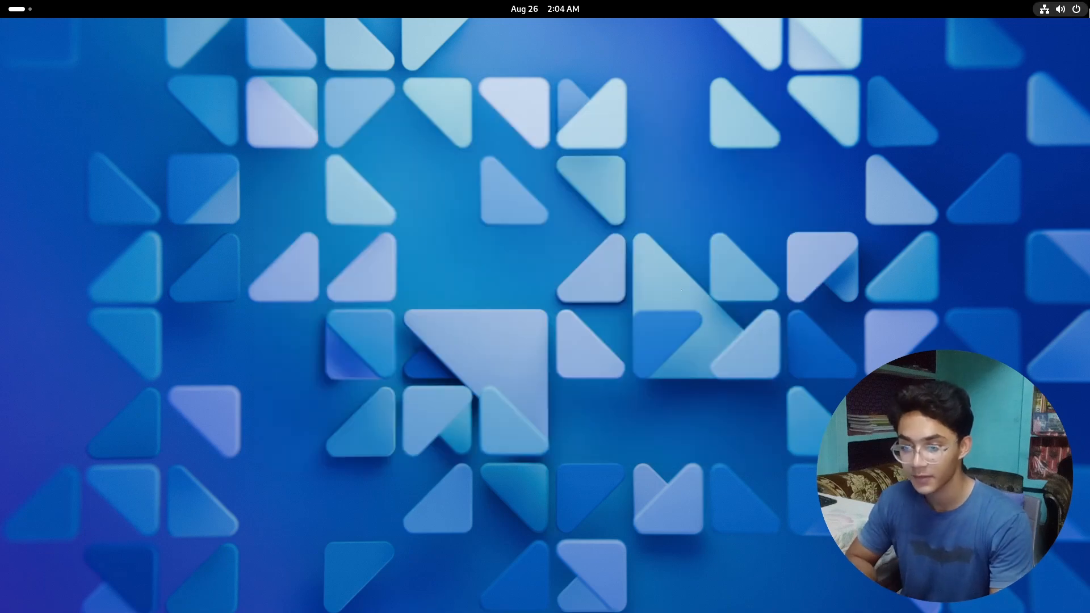
{"action": "mouse_move", "coordinate": [686, 75]}
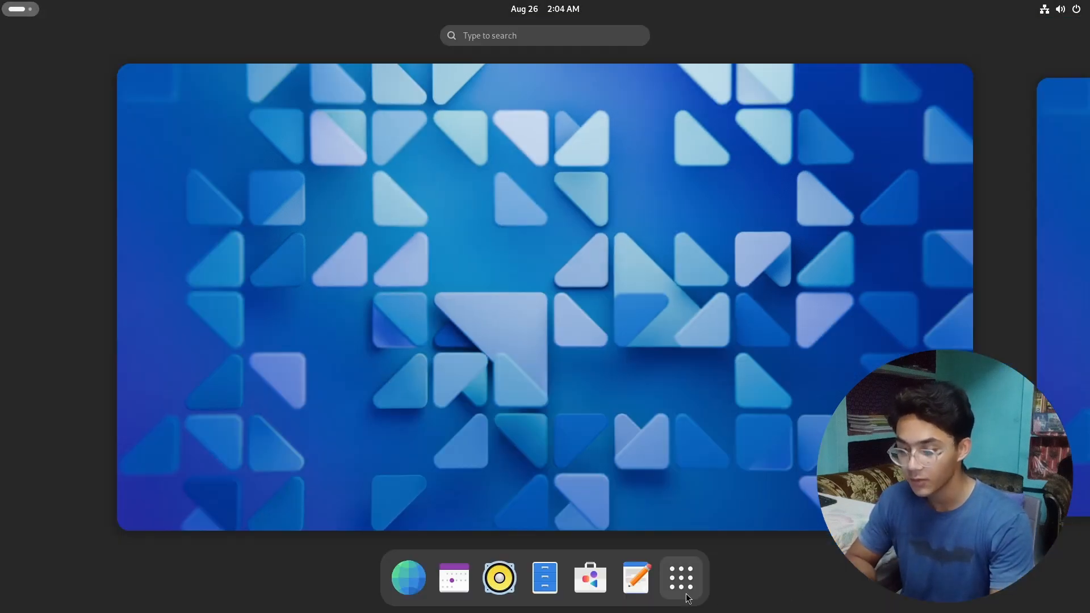
- Launch Settings from the app grid and scroll the About page's system details
{"action": "left_click", "coordinate": [680, 578]}
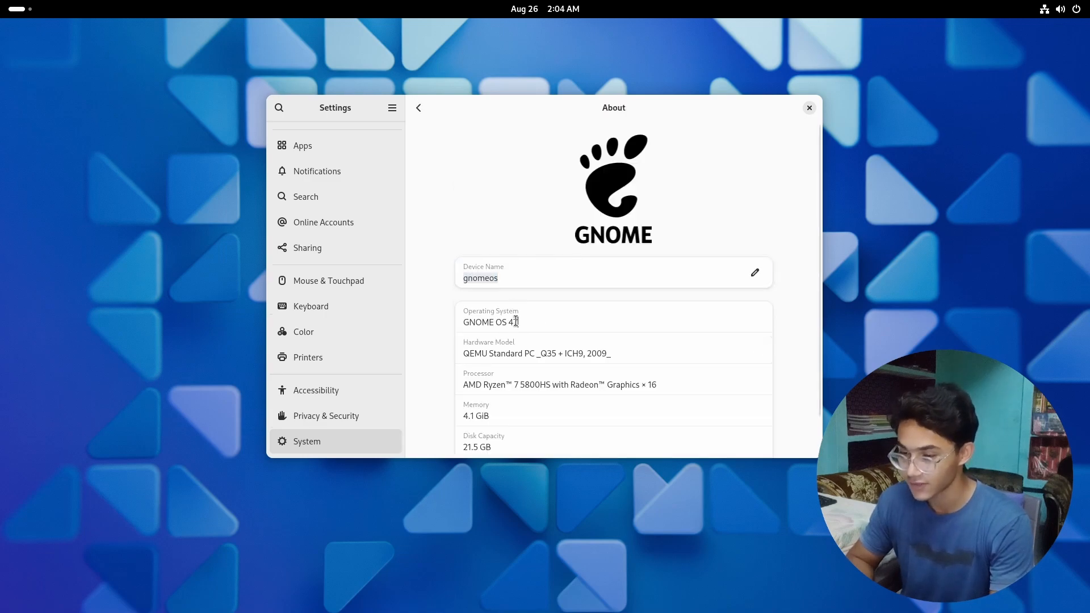
{"action": "scroll", "scroll_direction": "down", "scroll_amount": 3}
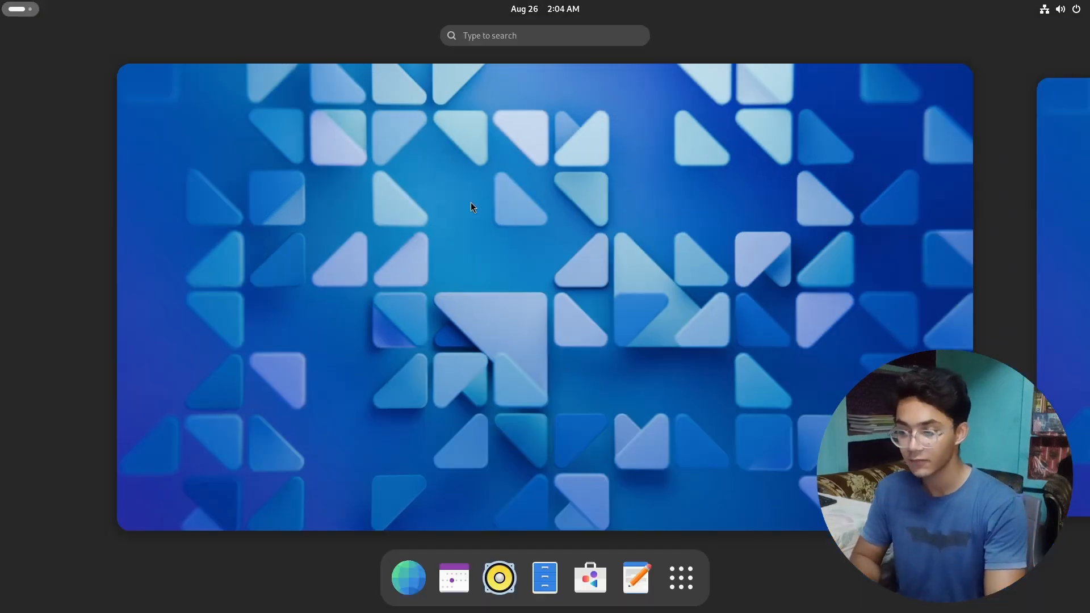
{"action": "mouse_move", "coordinate": [496, 317]}
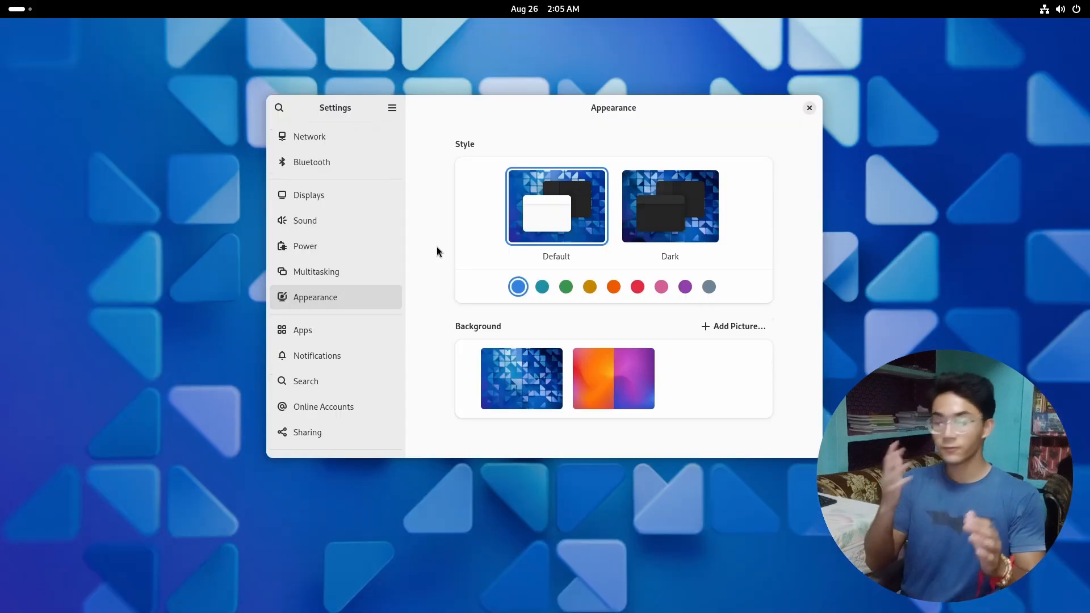
- Try the green accent colour in Appearance, then return it to blue
{"action": "scroll", "scroll_direction": "down", "scroll_amount": 3}
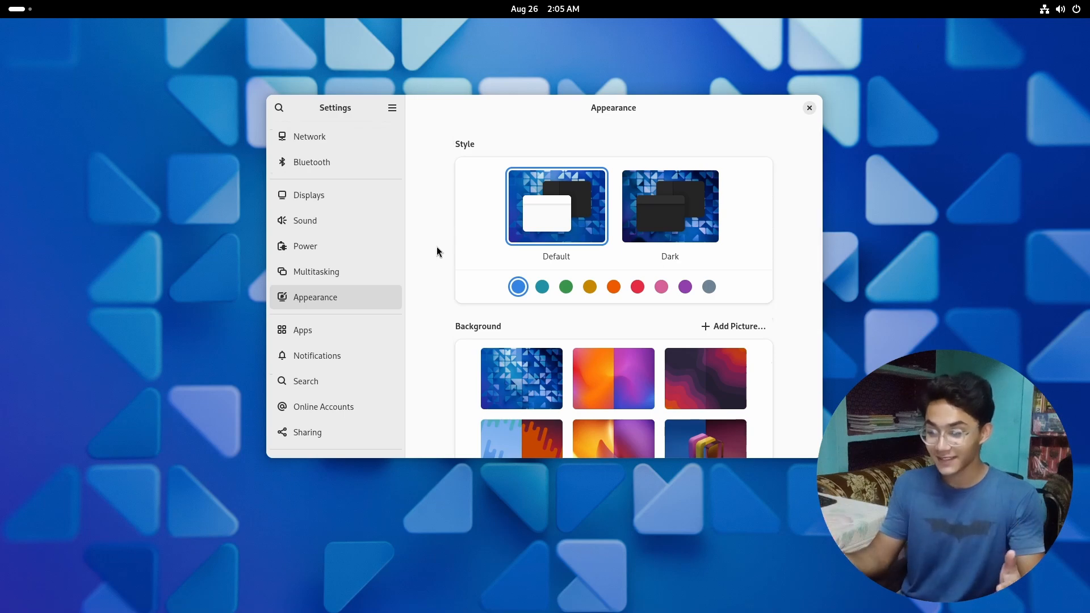
{"action": "left_click", "coordinate": [542, 286]}
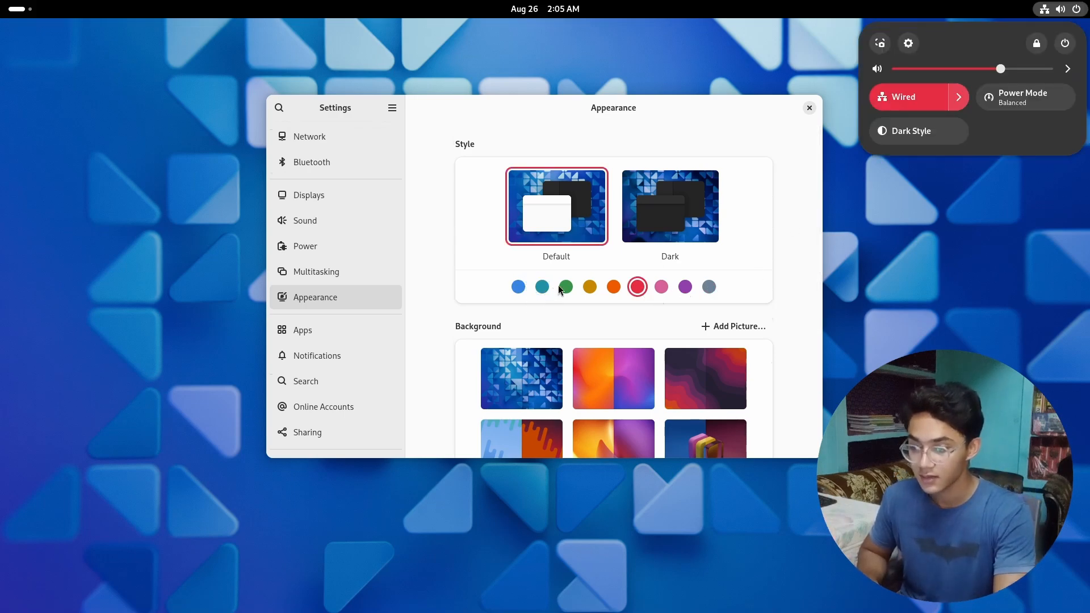
{"action": "left_click", "coordinate": [566, 286]}
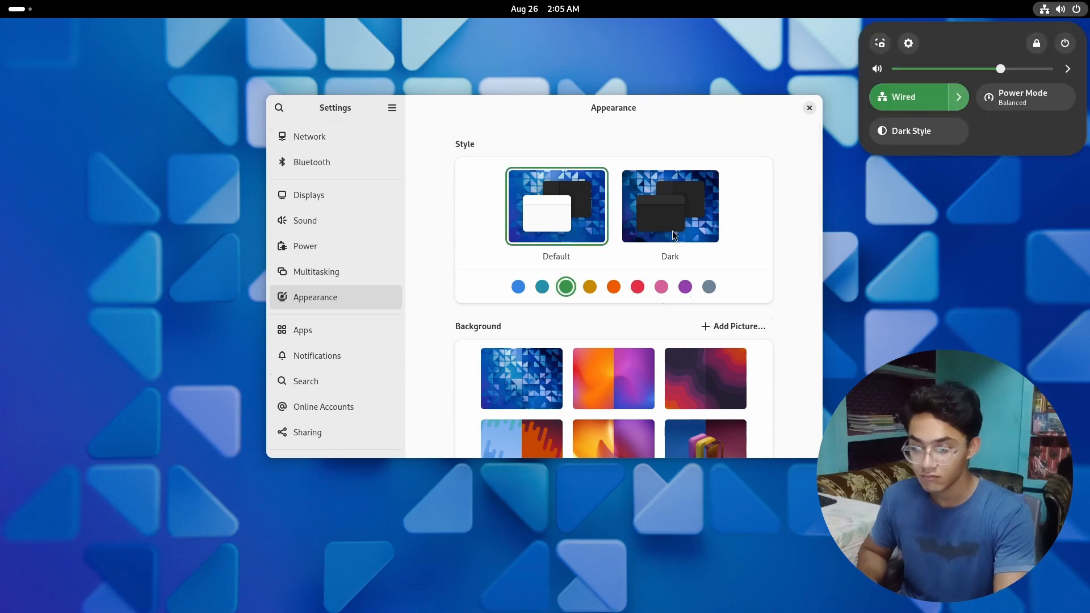
{"action": "left_click", "coordinate": [518, 286]}
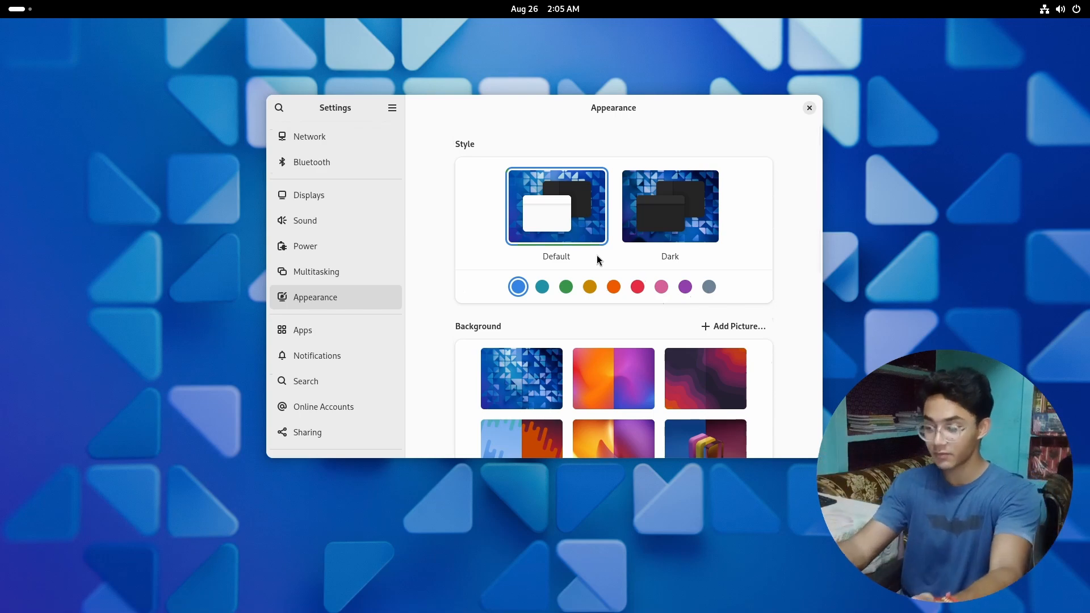
{"action": "left_click", "coordinate": [808, 107]}
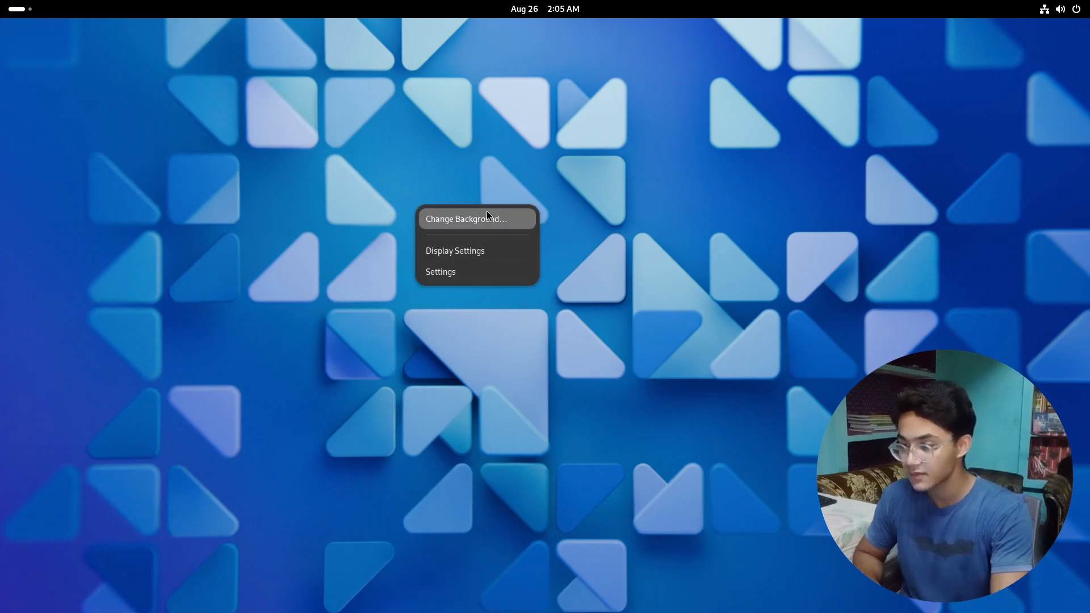
- Choose the colourful rounded-squares picture from the Background gallery as wallpaper
{"action": "left_click", "coordinate": [468, 218]}
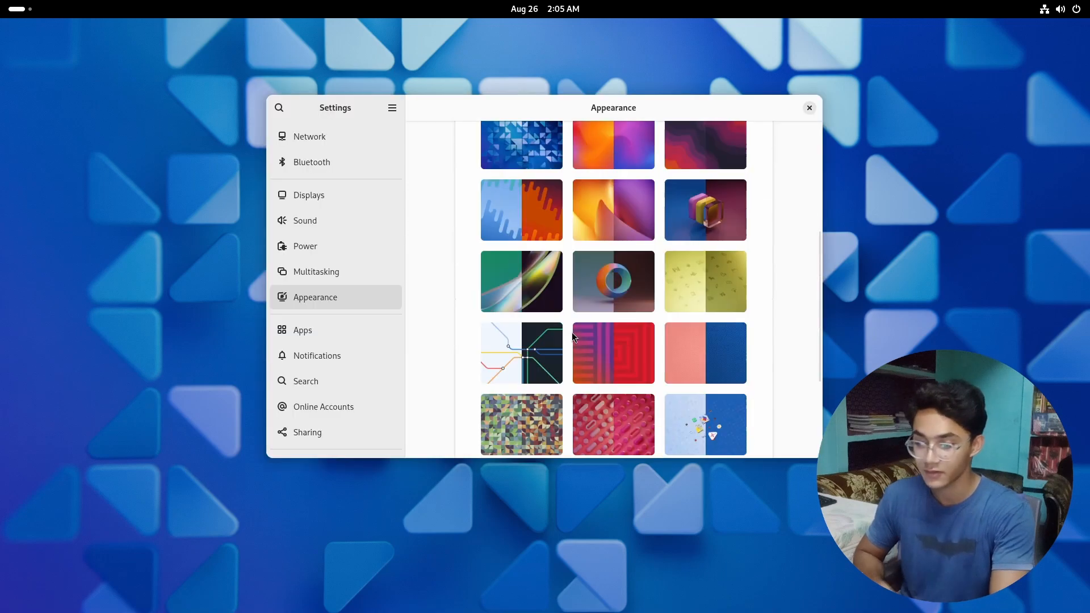
{"action": "mouse_move", "coordinate": [491, 325]}
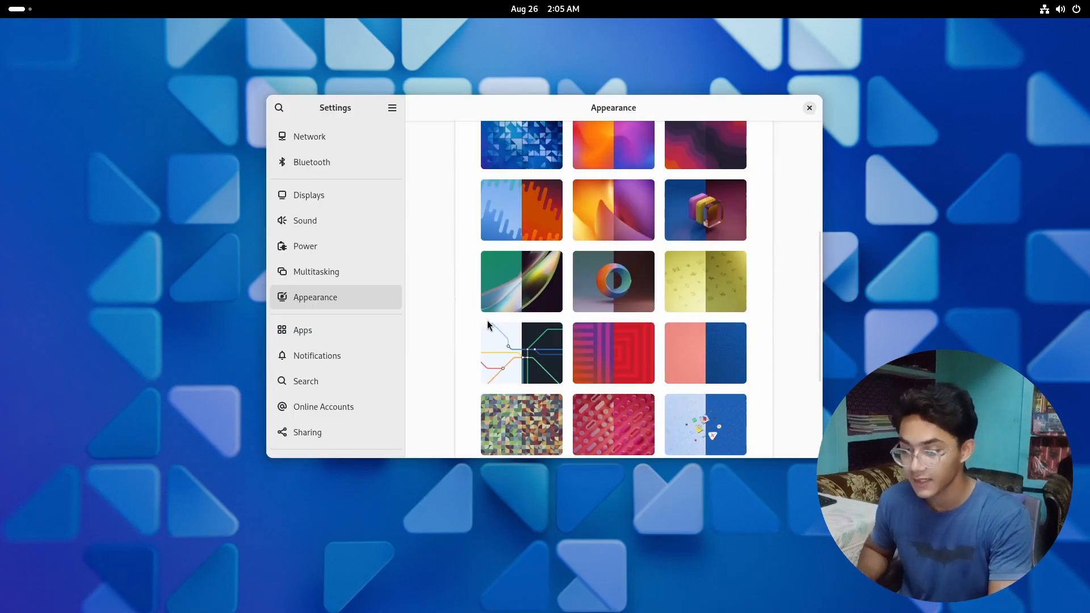
{"action": "scroll", "scroll_direction": "down", "scroll_amount": 3}
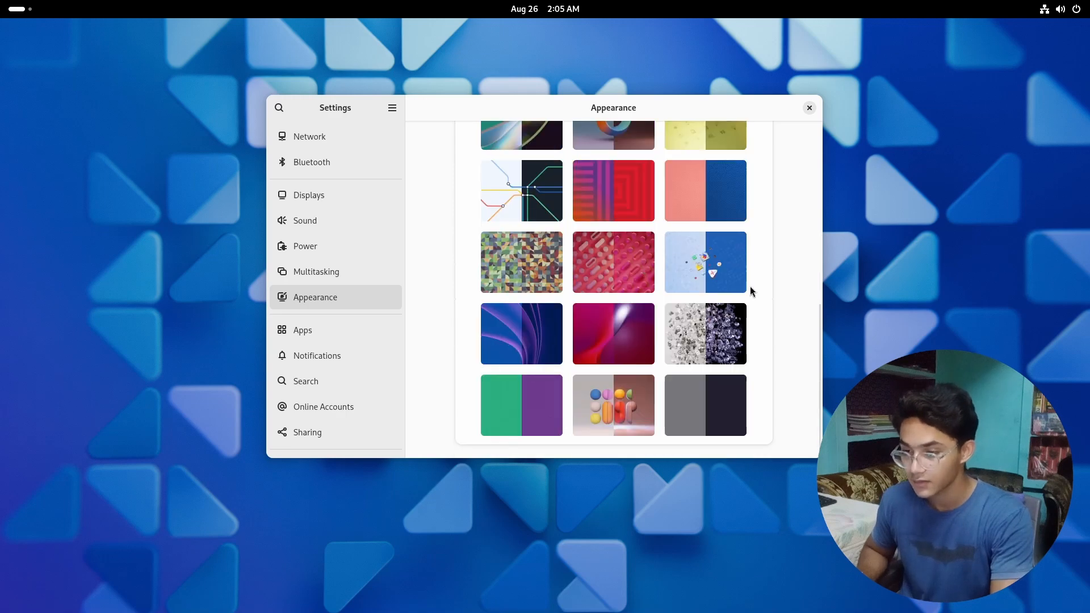
{"action": "left_click", "coordinate": [704, 262]}
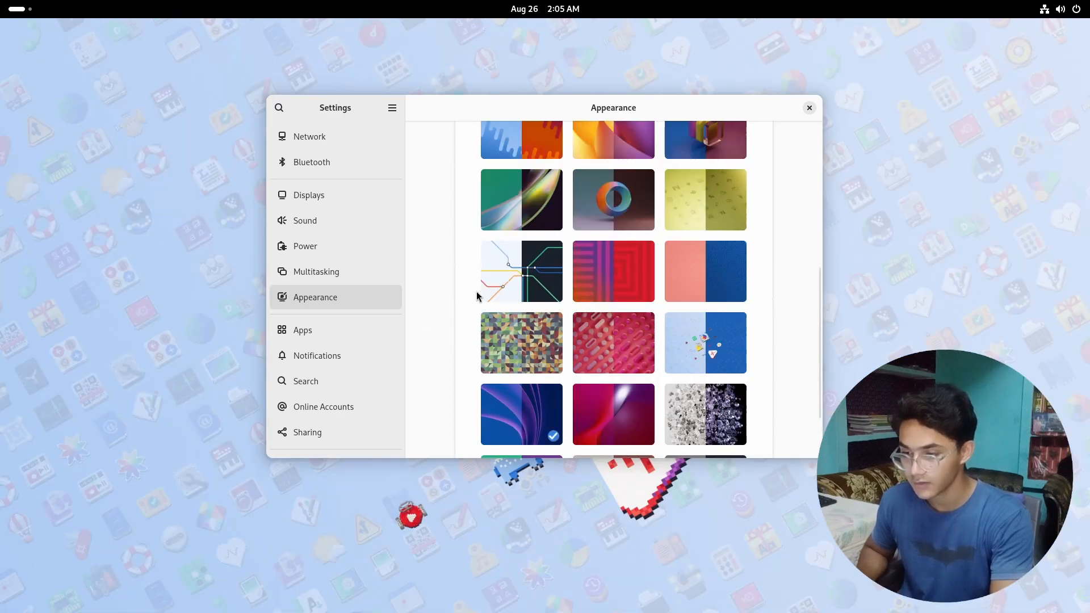
{"action": "left_click", "coordinate": [521, 176]}
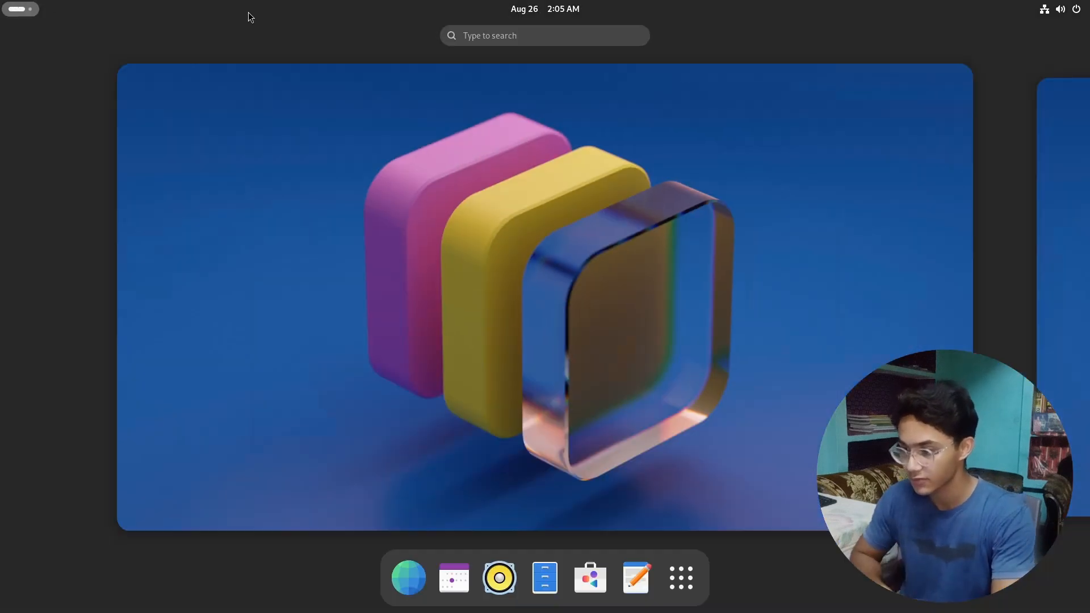
{"action": "left_click", "coordinate": [680, 578]}
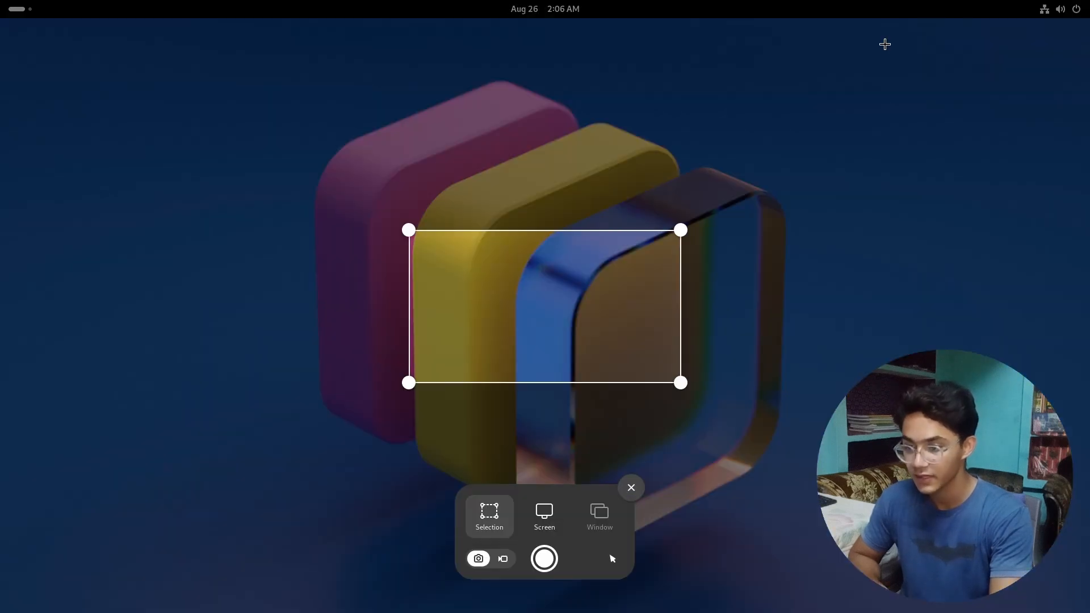
{"action": "left_click", "coordinate": [630, 488]}
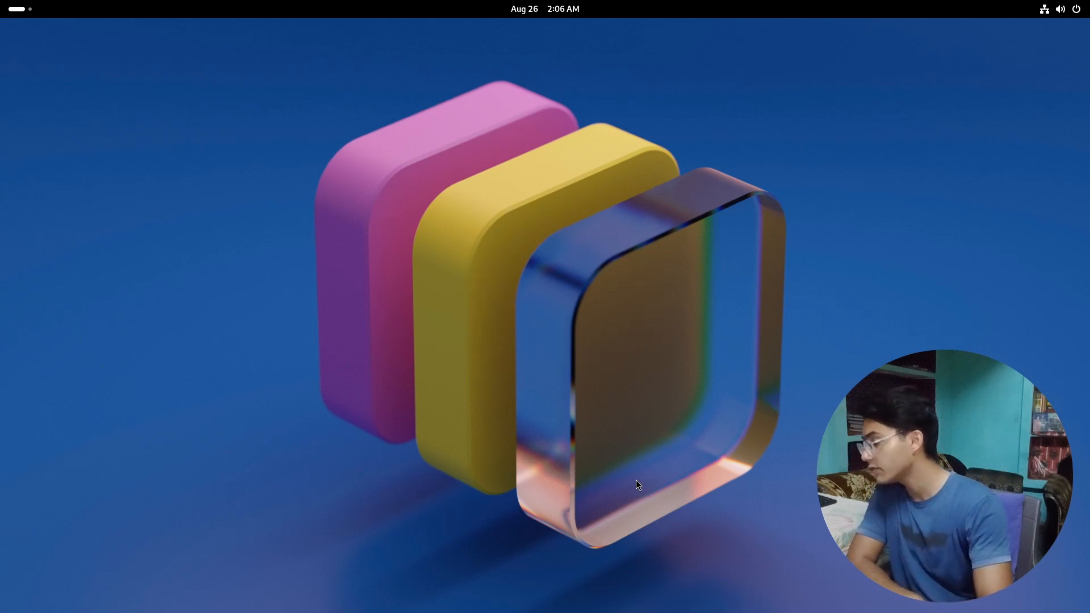
{"action": "left_click", "coordinate": [14, 8]}
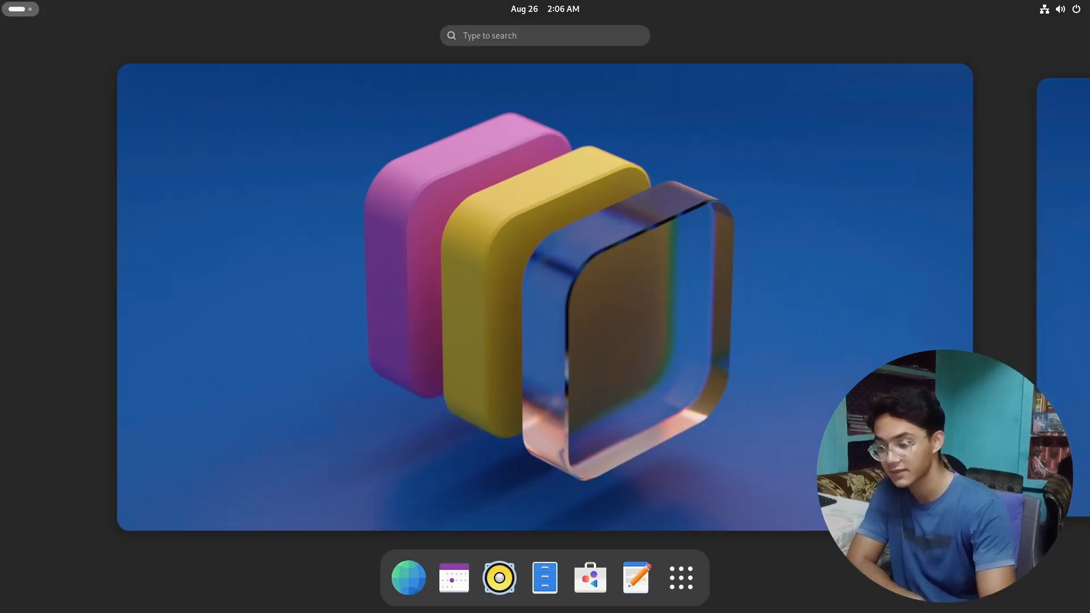
{"action": "left_click", "coordinate": [680, 578]}
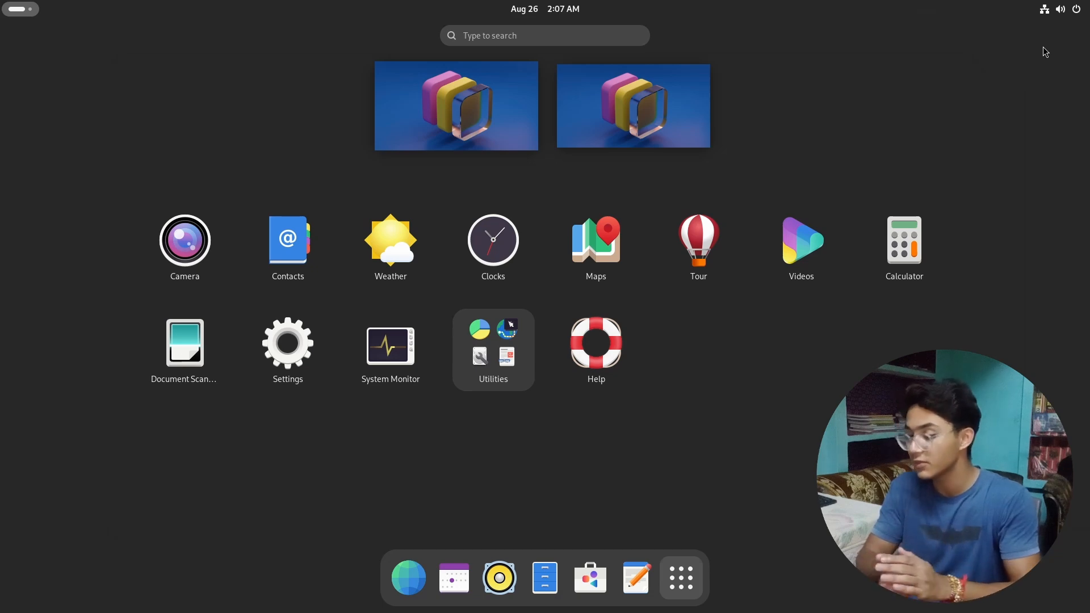
- View the About page's hardware and software details in Settings, then close it
{"action": "left_click", "coordinate": [1060, 8]}
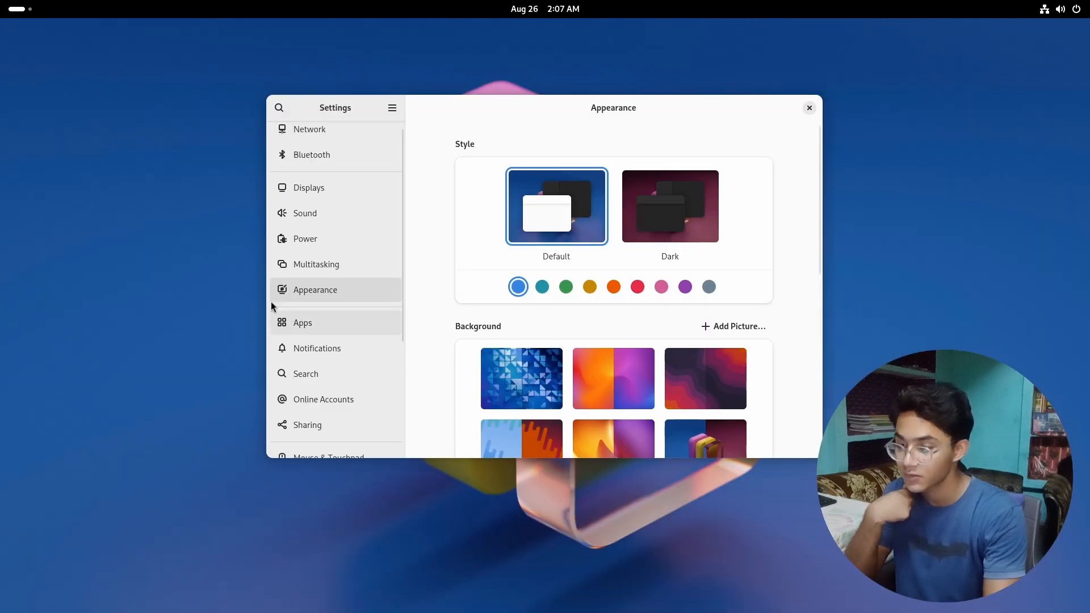
{"action": "left_click", "coordinate": [308, 441]}
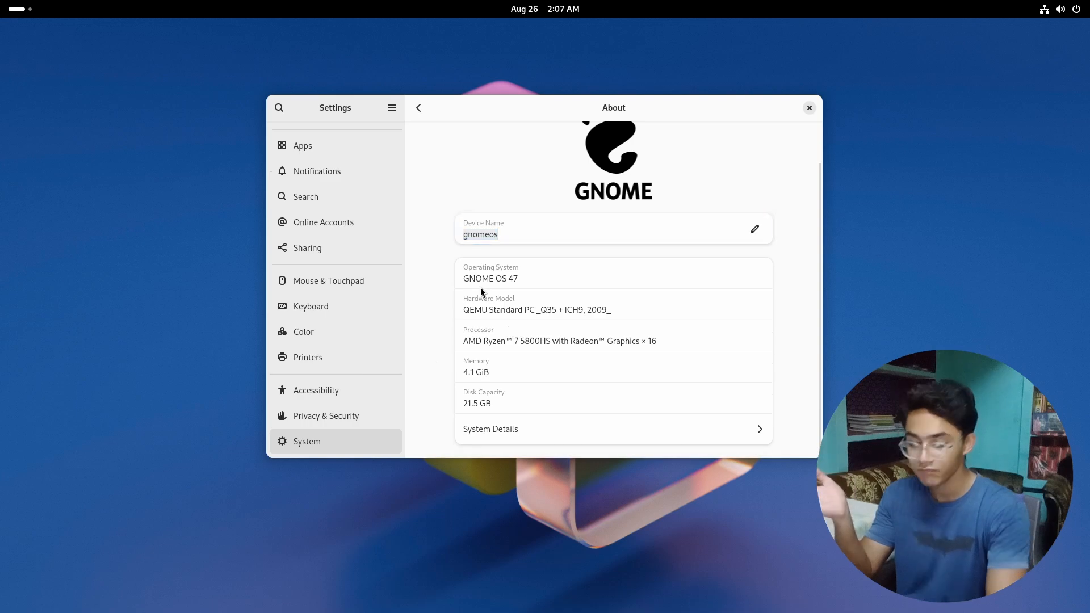
{"action": "mouse_move", "coordinate": [781, 144]}
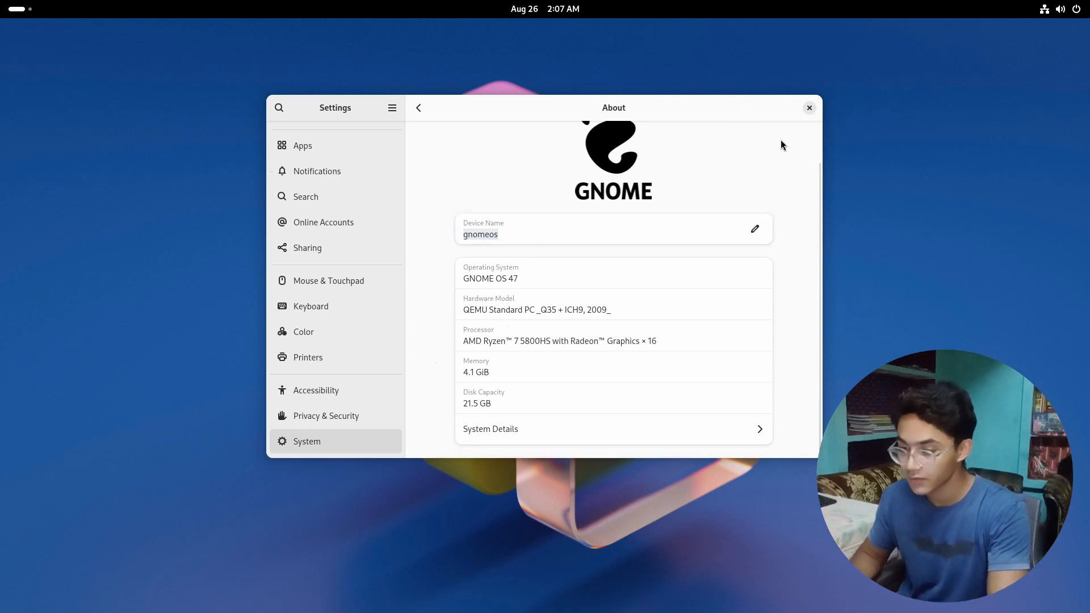
{"action": "left_click", "coordinate": [544, 9]}
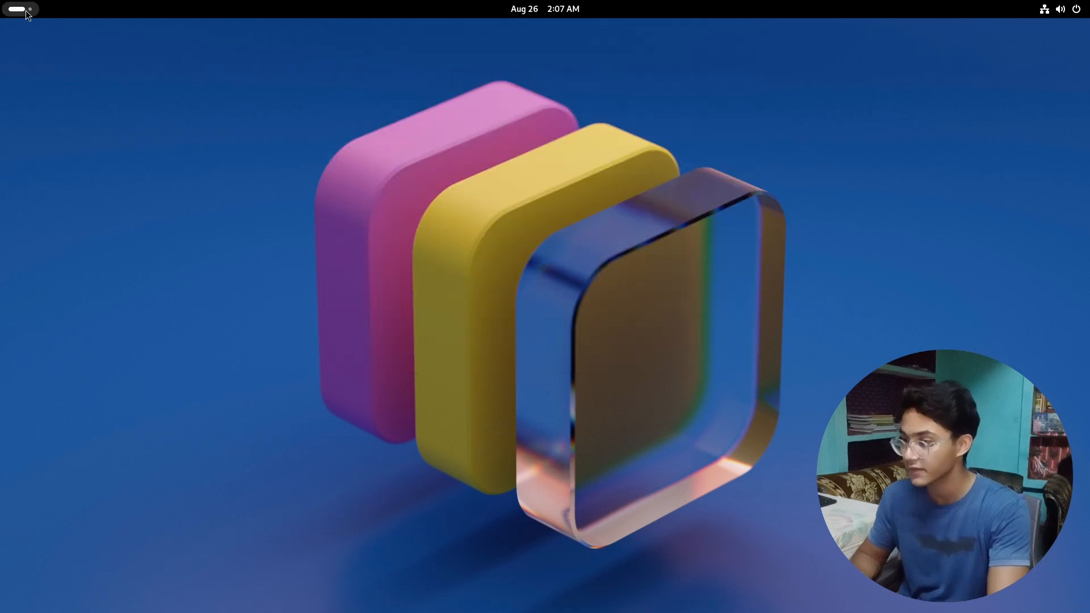
- Reopen Settings from the overview and select the System section
{"action": "left_click", "coordinate": [19, 8]}
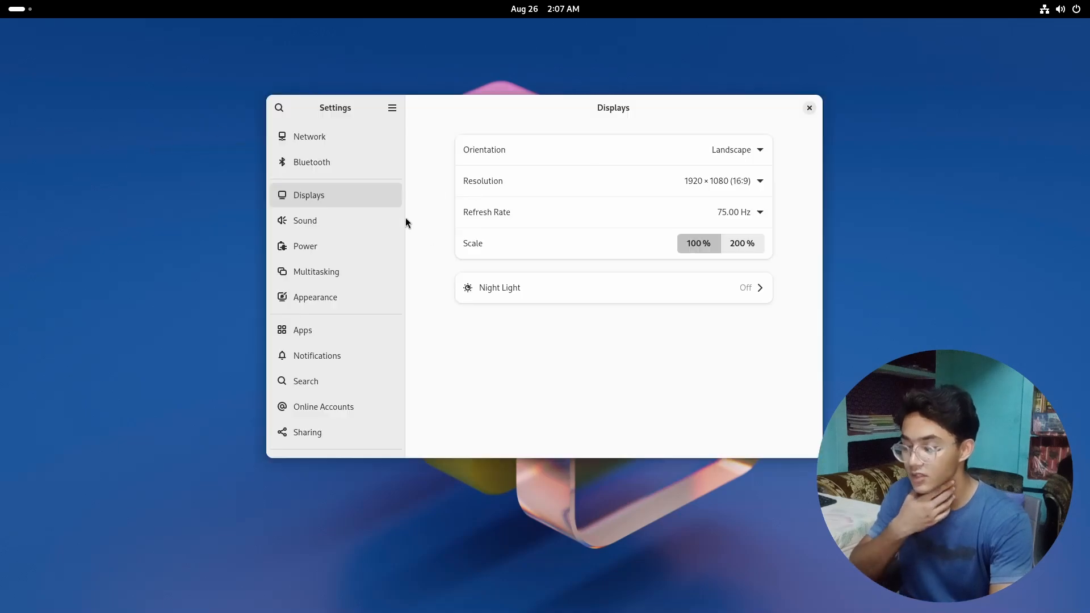
{"action": "left_click", "coordinate": [760, 212]}
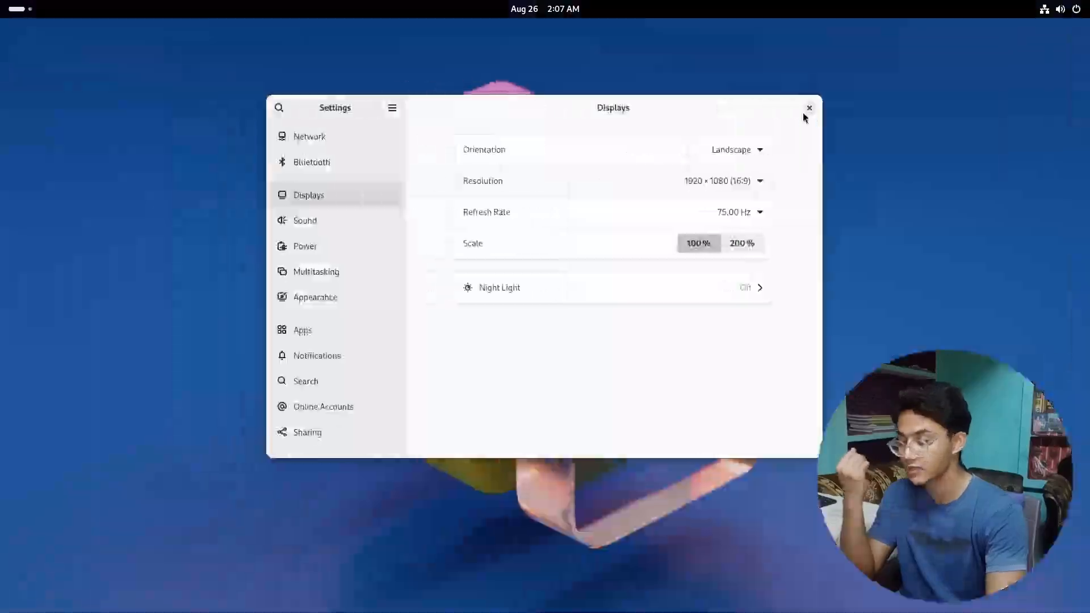
{"action": "left_click", "coordinate": [307, 440]}
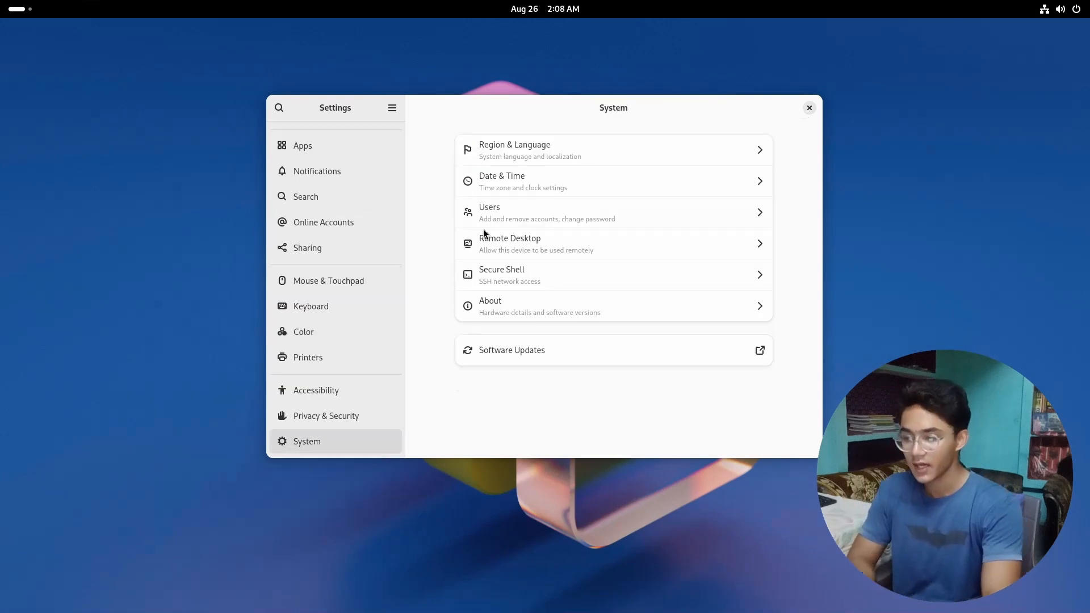
- Close Settings, show all apps and expand the Utilities folder
{"action": "left_click", "coordinate": [330, 281]}
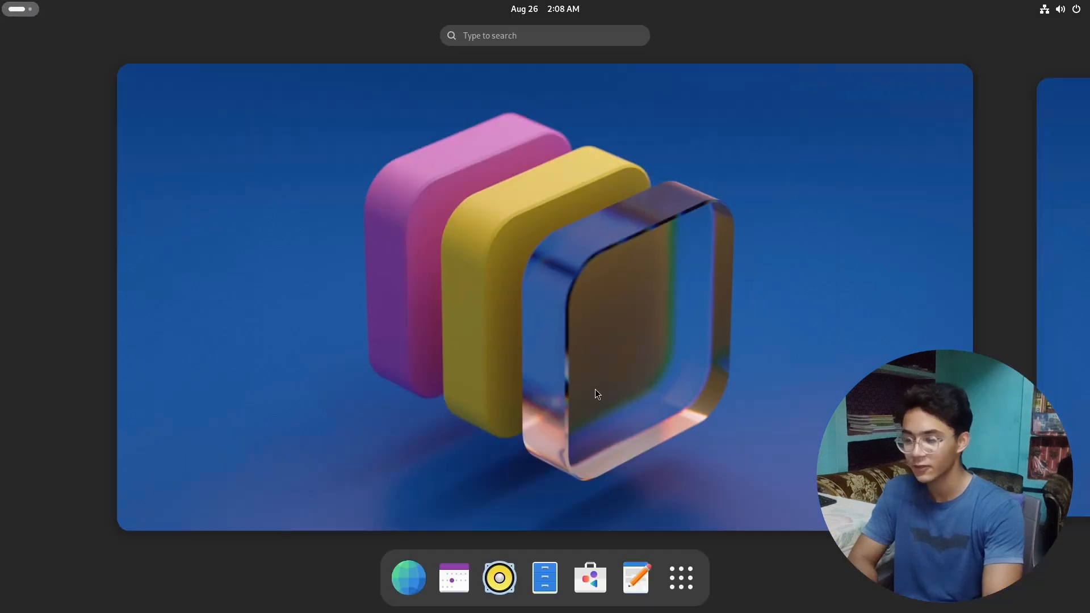
{"action": "left_click", "coordinate": [680, 579]}
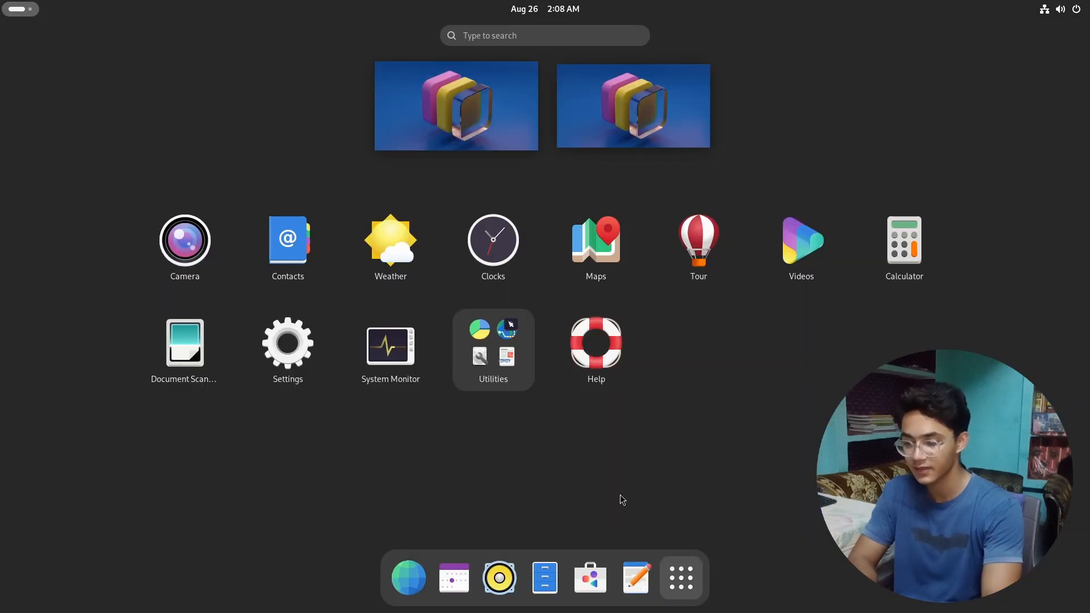
{"action": "mouse_move", "coordinate": [363, 229]}
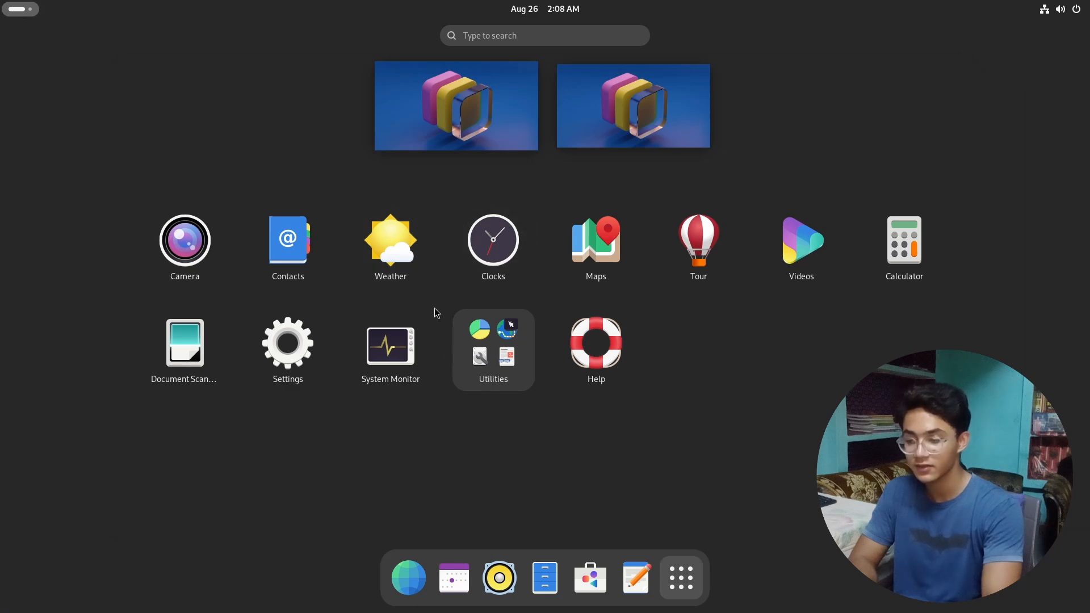
{"action": "left_click", "coordinate": [492, 350]}
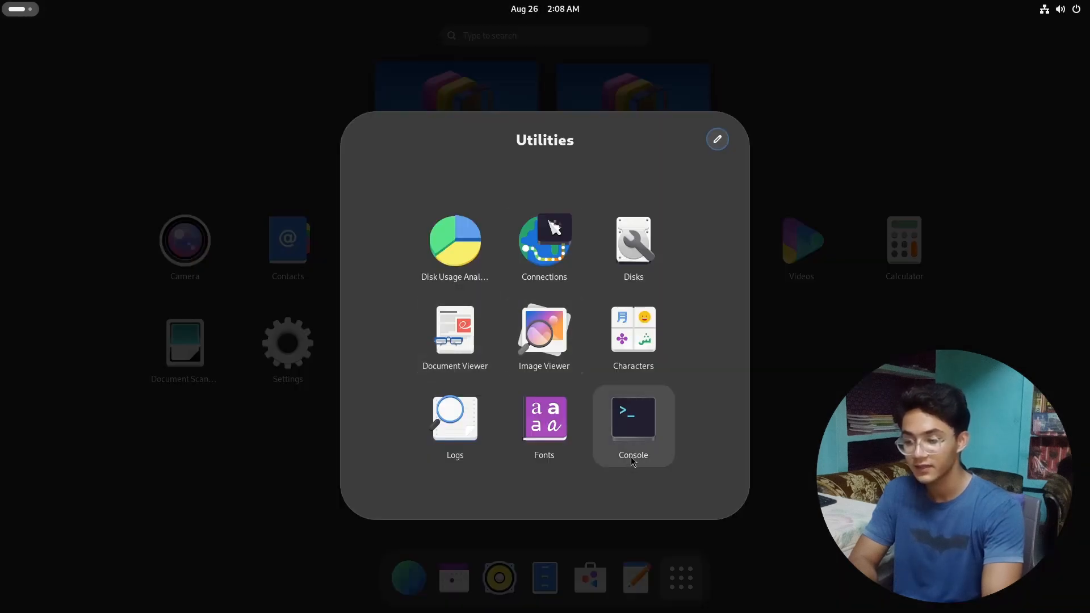
{"action": "mouse_move", "coordinate": [632, 455]}
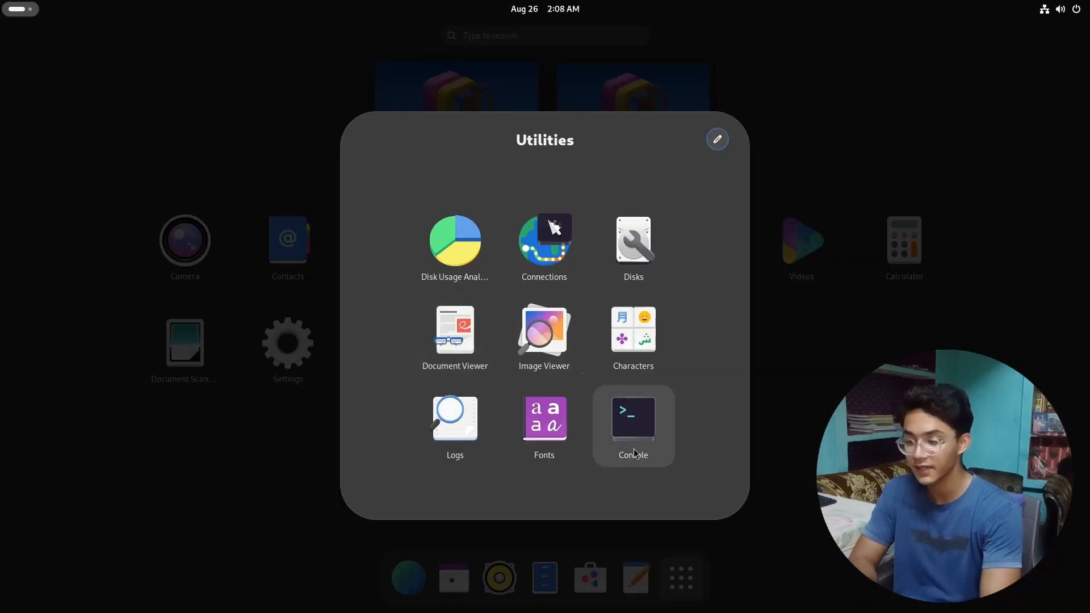
- Dismiss a problem-reporting notification on the Fedora host, then show its app grid
{"action": "left_click", "coordinate": [633, 417]}
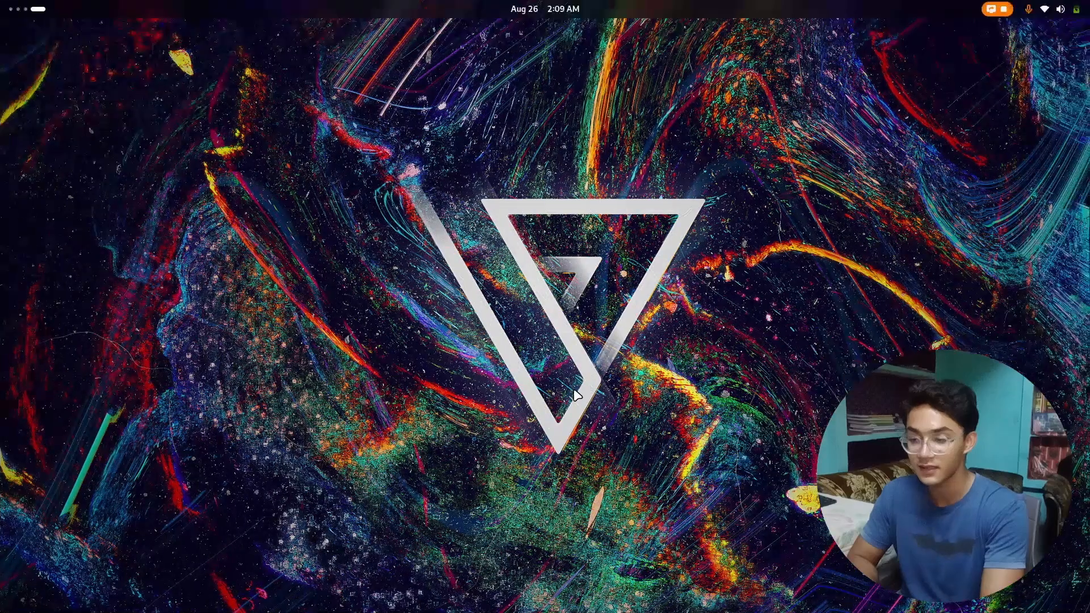
{"action": "left_click", "coordinate": [544, 9]}
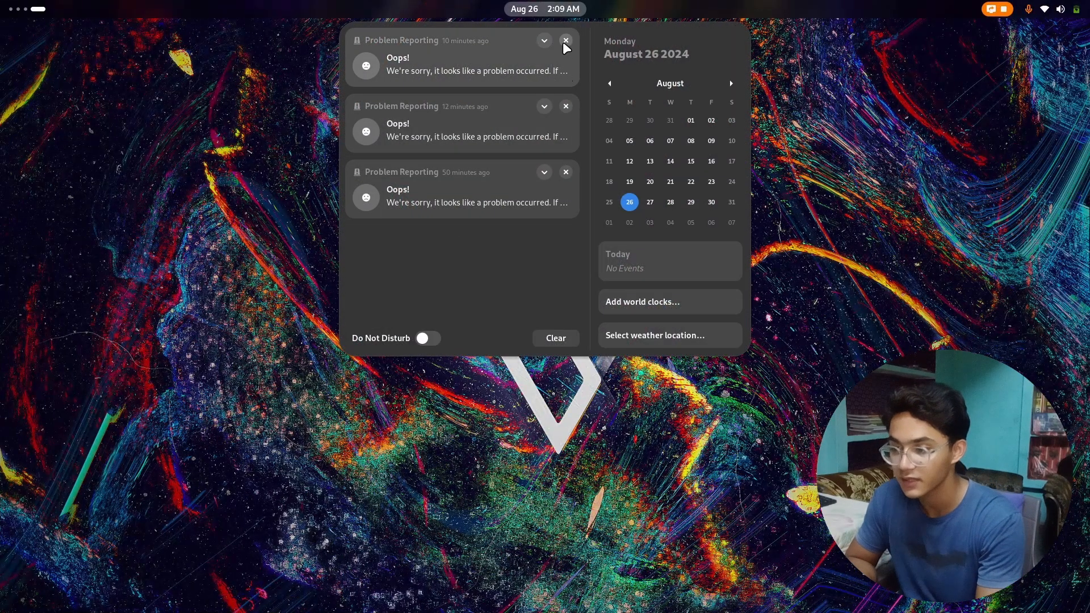
{"action": "left_click", "coordinate": [555, 338]}
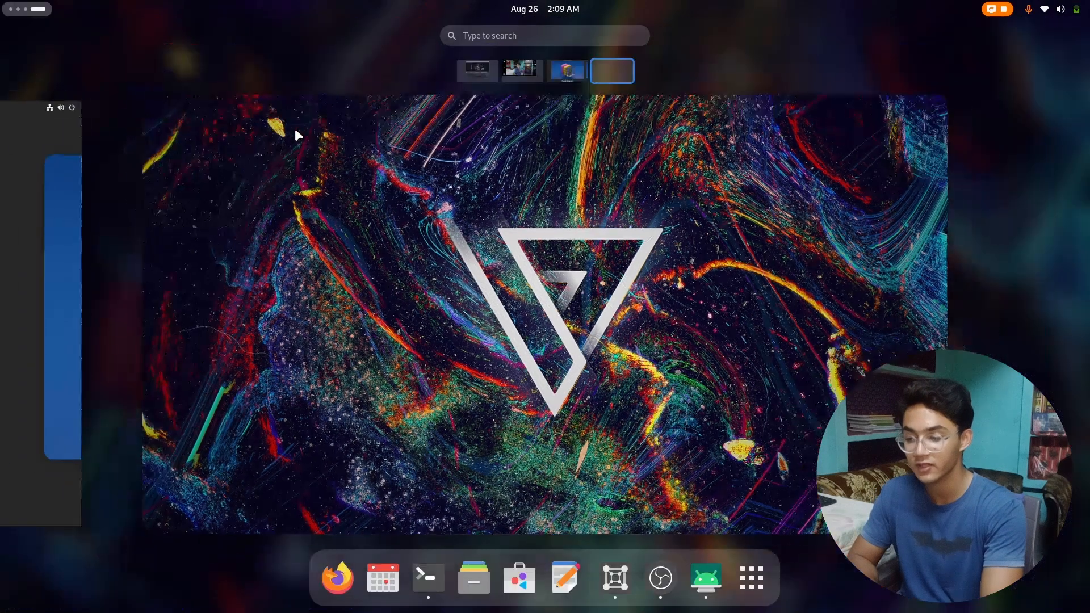
{"action": "left_click", "coordinate": [565, 70]}
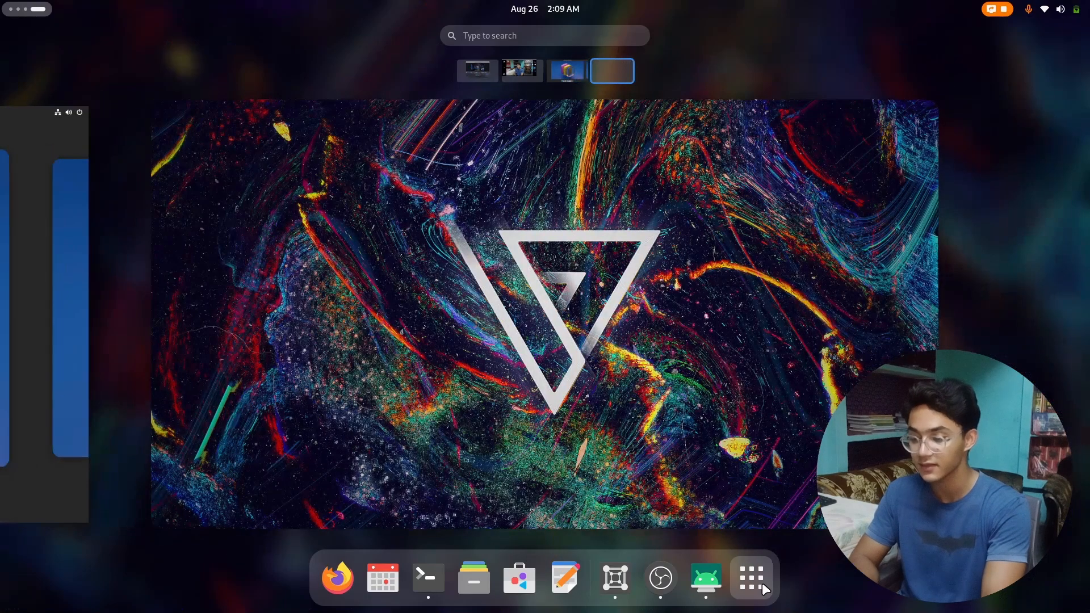
{"action": "left_click", "coordinate": [750, 578]}
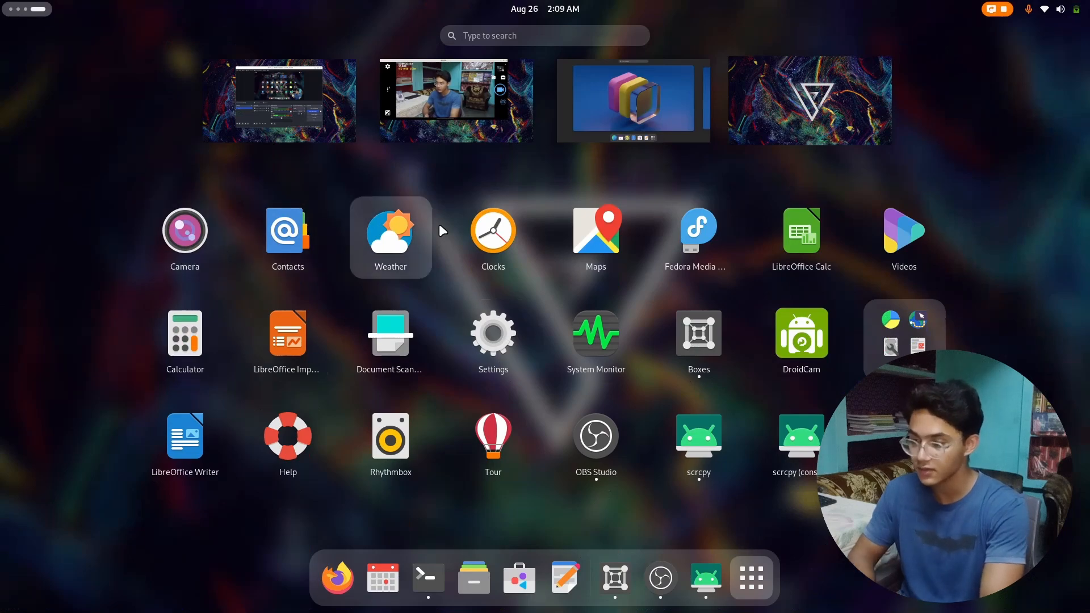
- Launch GNOME Clocks, close it, and bring up the desktop's right-click menu
{"action": "left_click", "coordinate": [492, 230]}
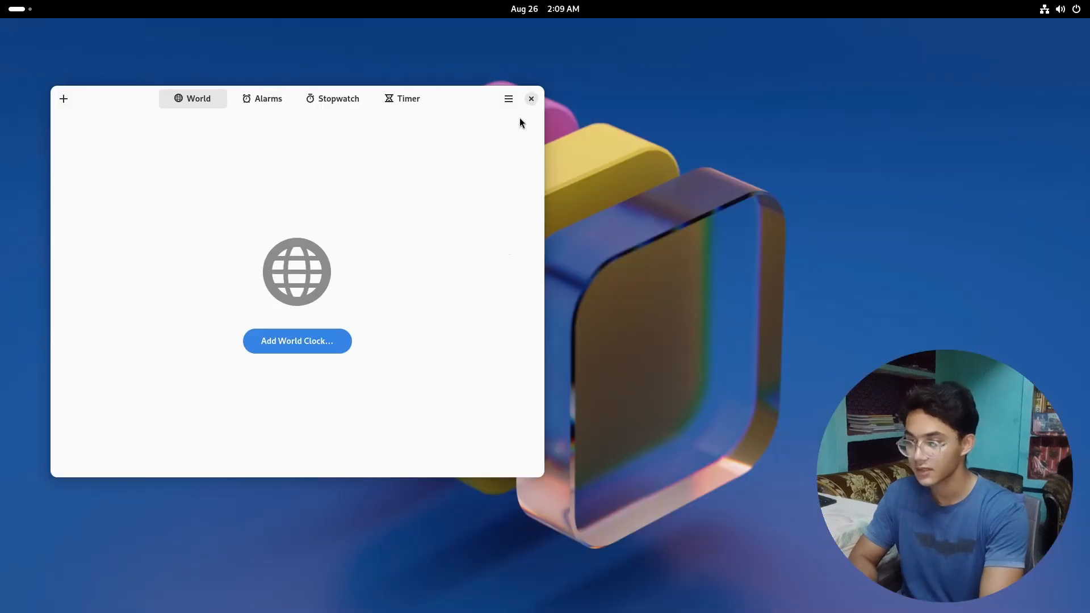
{"action": "left_click", "coordinate": [531, 97]}
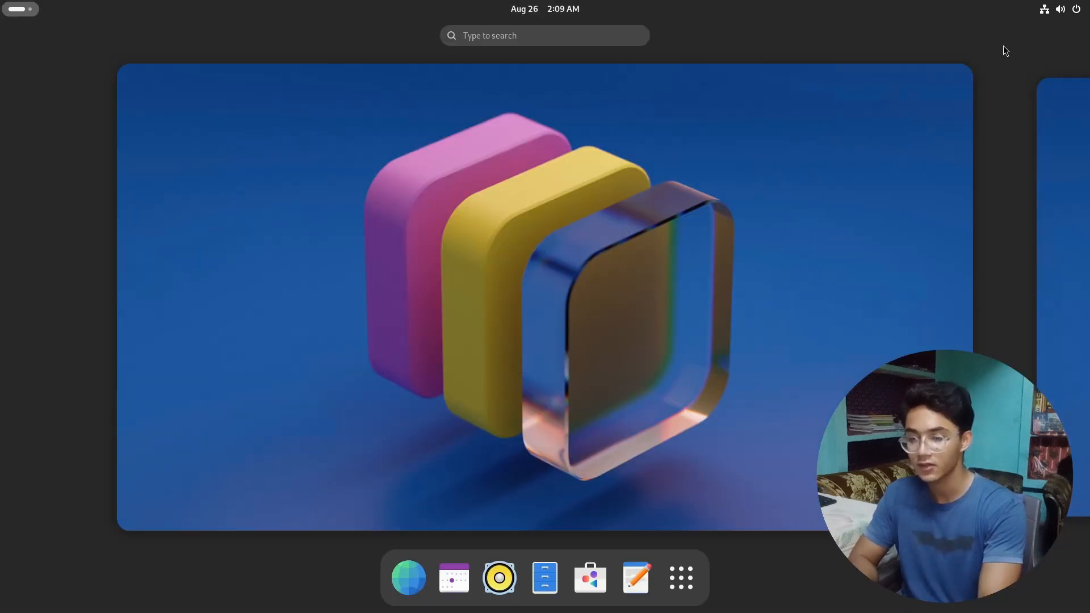
{"action": "mouse_move", "coordinate": [549, 306]}
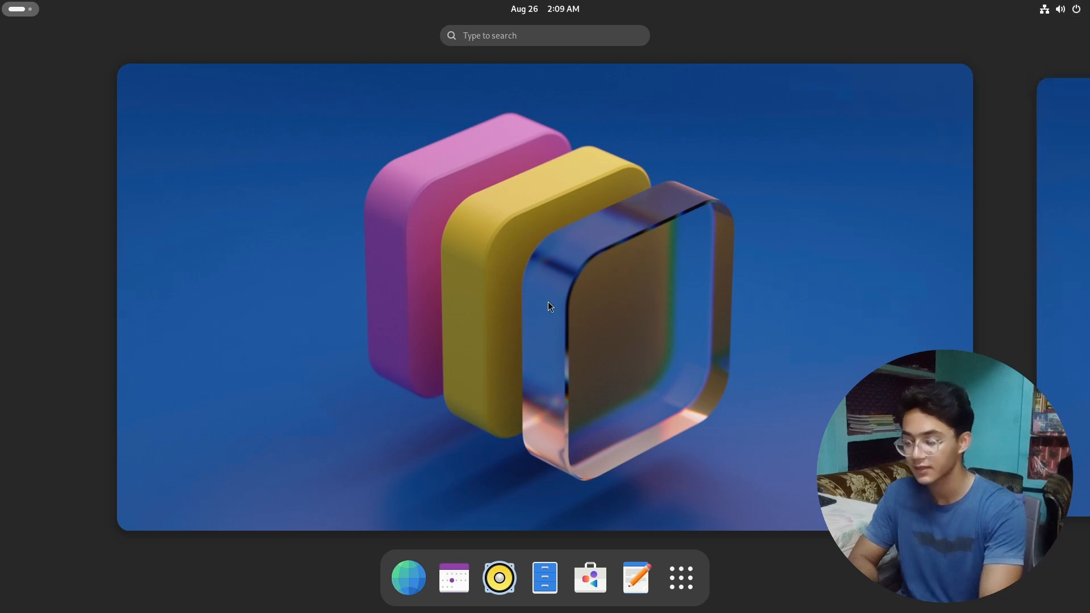
{"action": "right_click", "coordinate": [548, 307]}
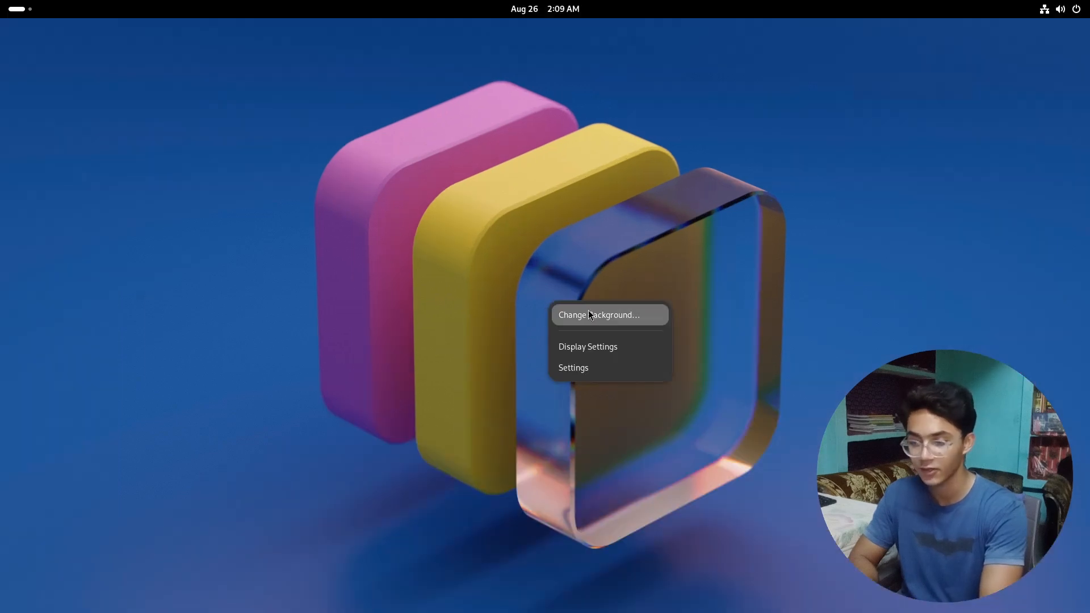
- Go to the background settings, then close Calculator and Settings to show the overview
{"action": "left_click", "coordinate": [600, 315]}
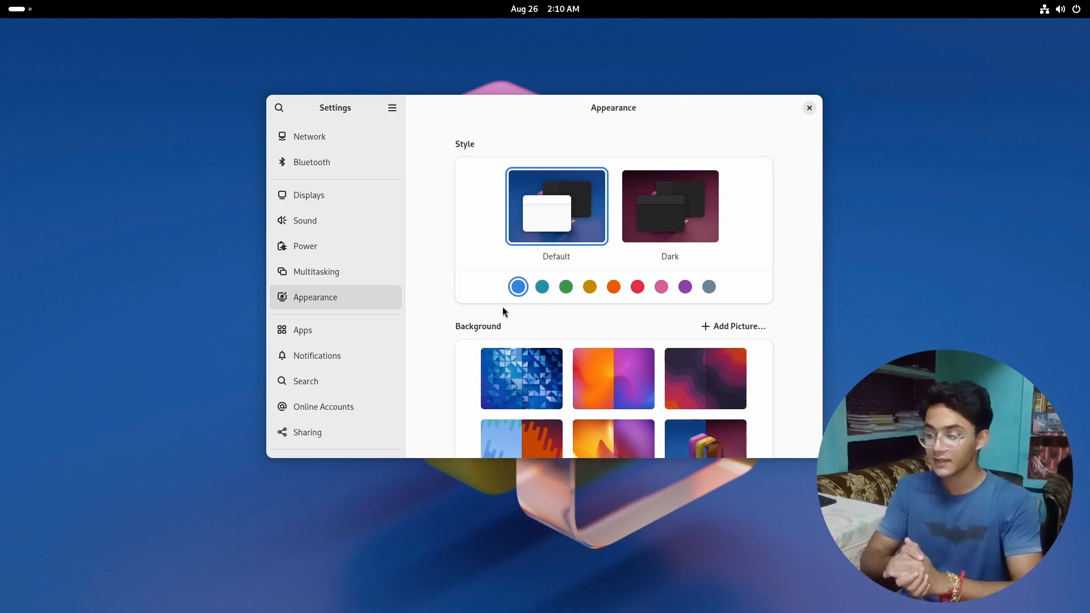
{"action": "mouse_move", "coordinate": [146, 82]}
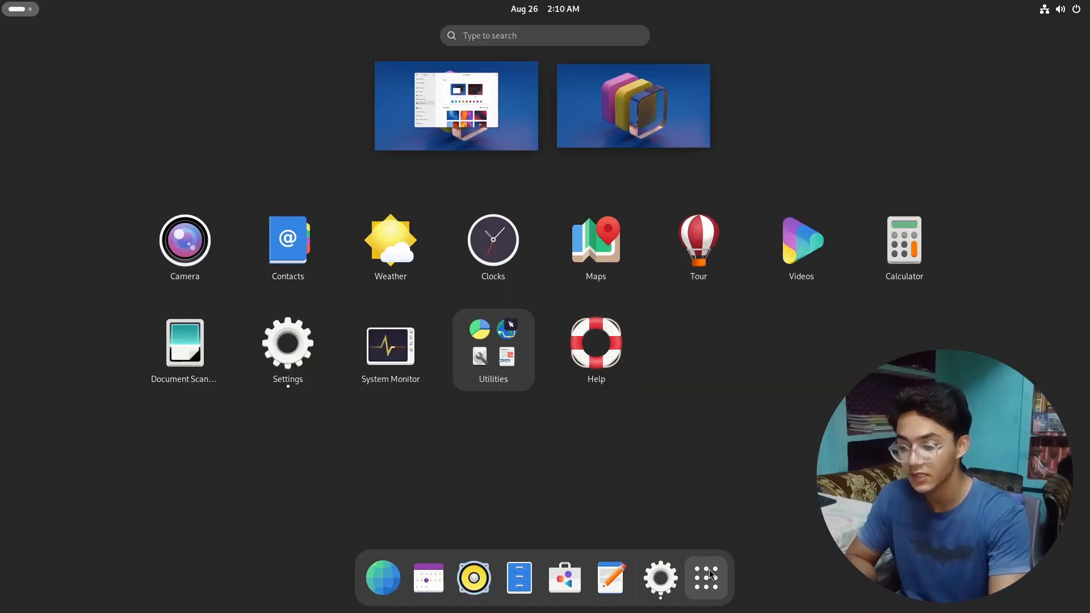
{"action": "mouse_move", "coordinate": [492, 245]}
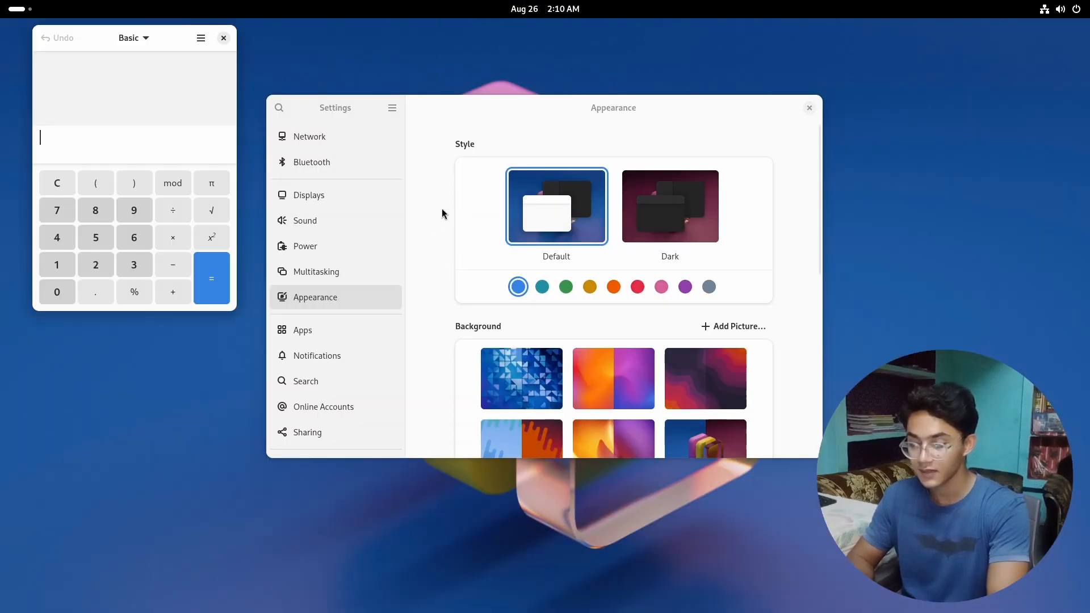
{"action": "left_click", "coordinate": [224, 37]}
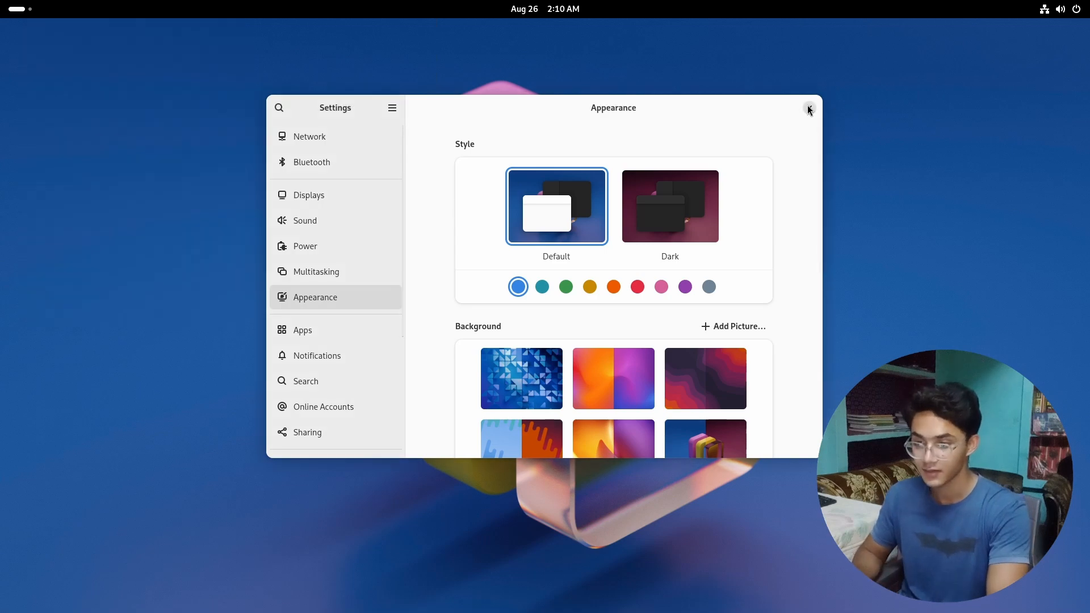
{"action": "left_click", "coordinate": [808, 110]}
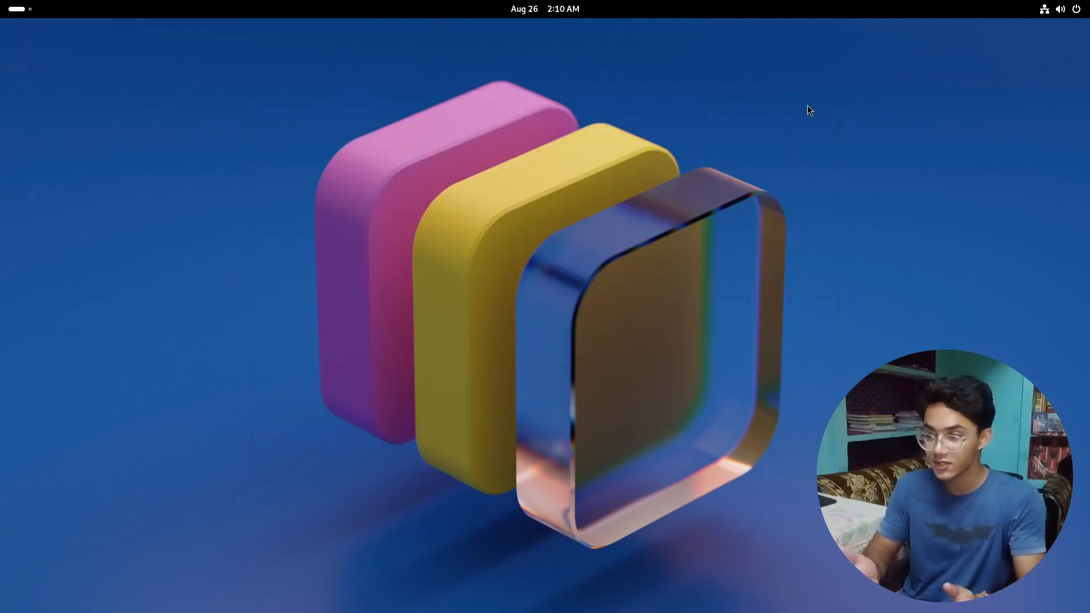
{"action": "right_click", "coordinate": [809, 110]}
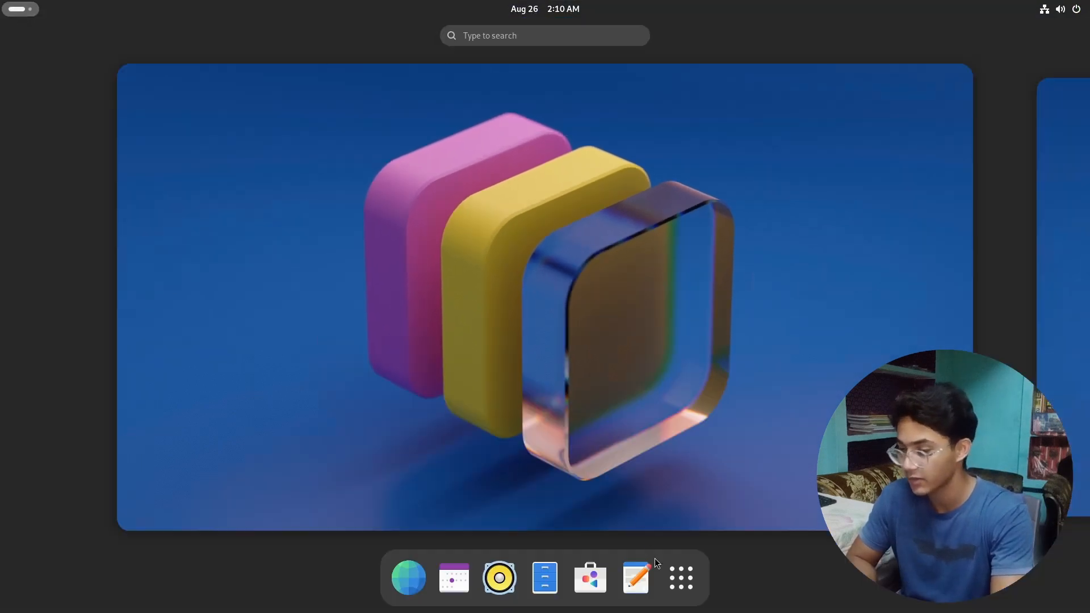
- Start the GNOME Tour welcome page from the dash
{"action": "left_click", "coordinate": [680, 578]}
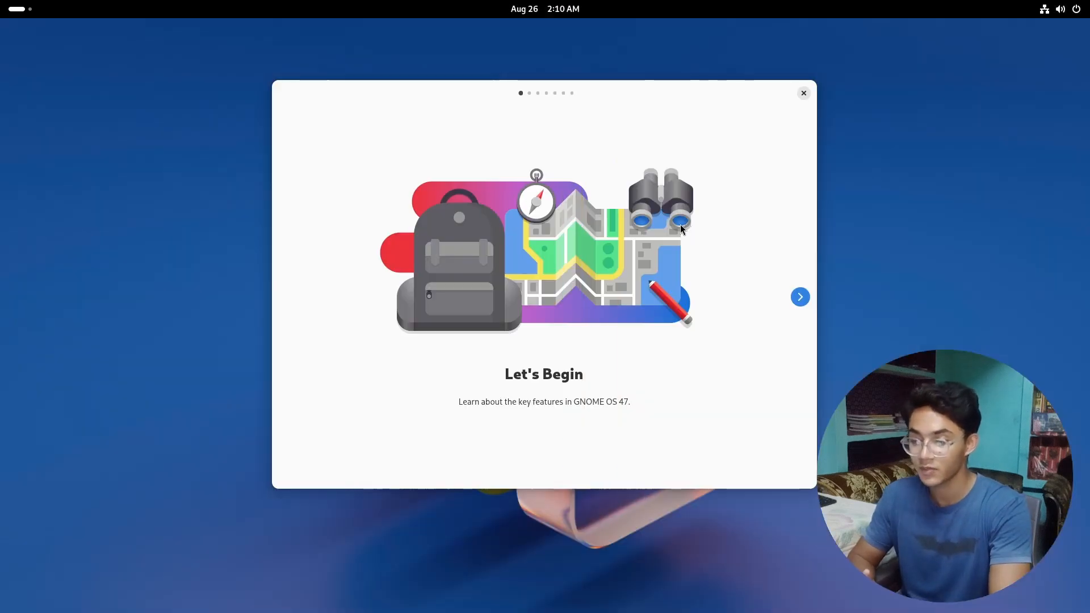
{"action": "mouse_move", "coordinate": [638, 241]}
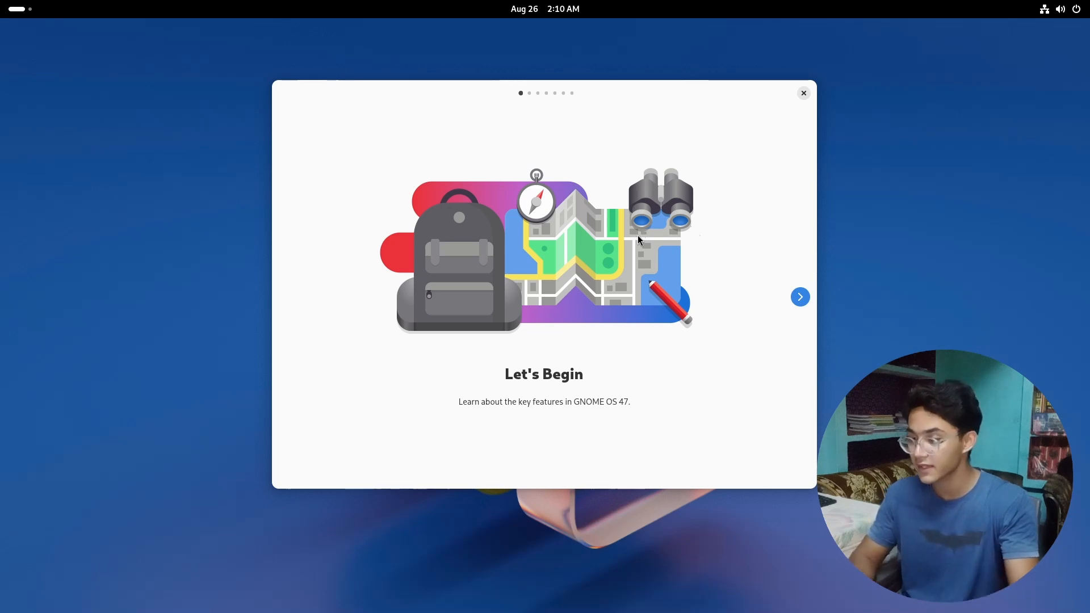
{"action": "mouse_move", "coordinate": [27, 61]}
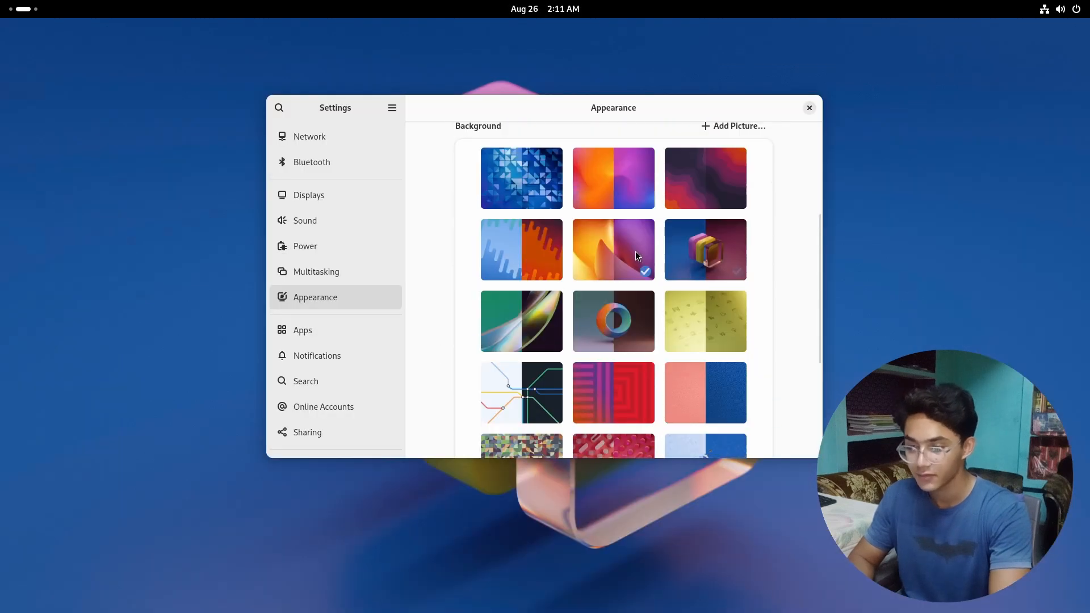
- Choose the blue triangles thumbnail under Background and close Settings
{"action": "left_click", "coordinate": [612, 250]}
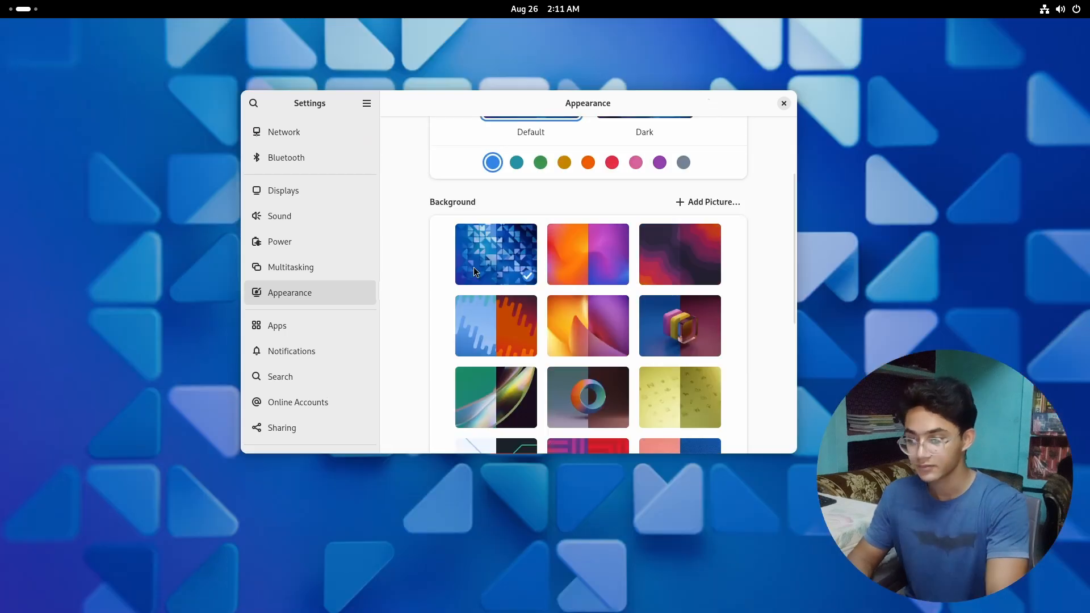
{"action": "mouse_move", "coordinate": [679, 291]}
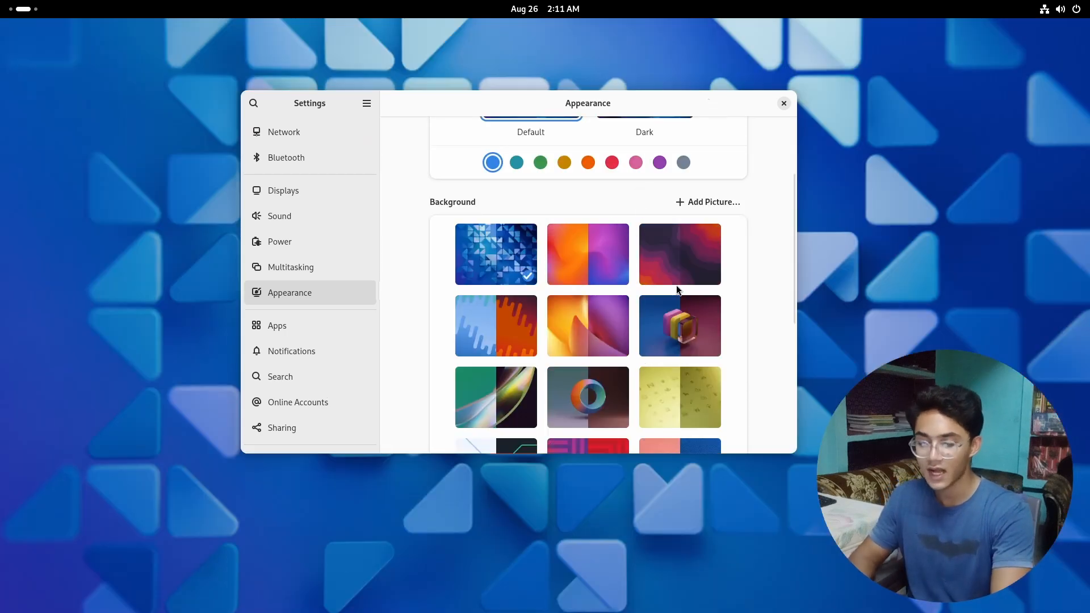
{"action": "scroll", "scroll_direction": "down", "scroll_amount": 3}
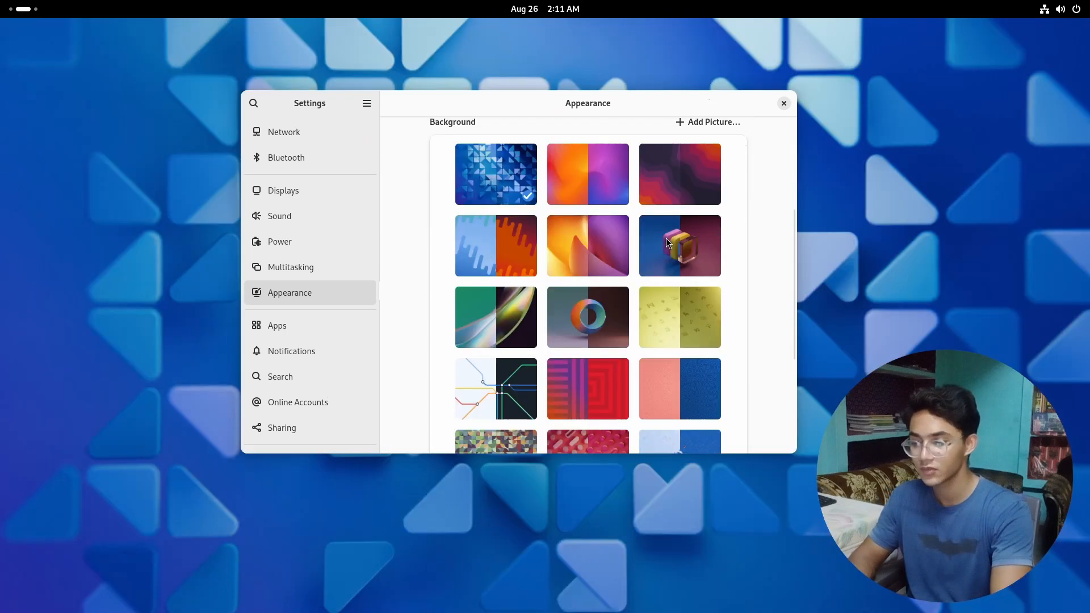
{"action": "scroll", "scroll_direction": "down", "scroll_amount": 3}
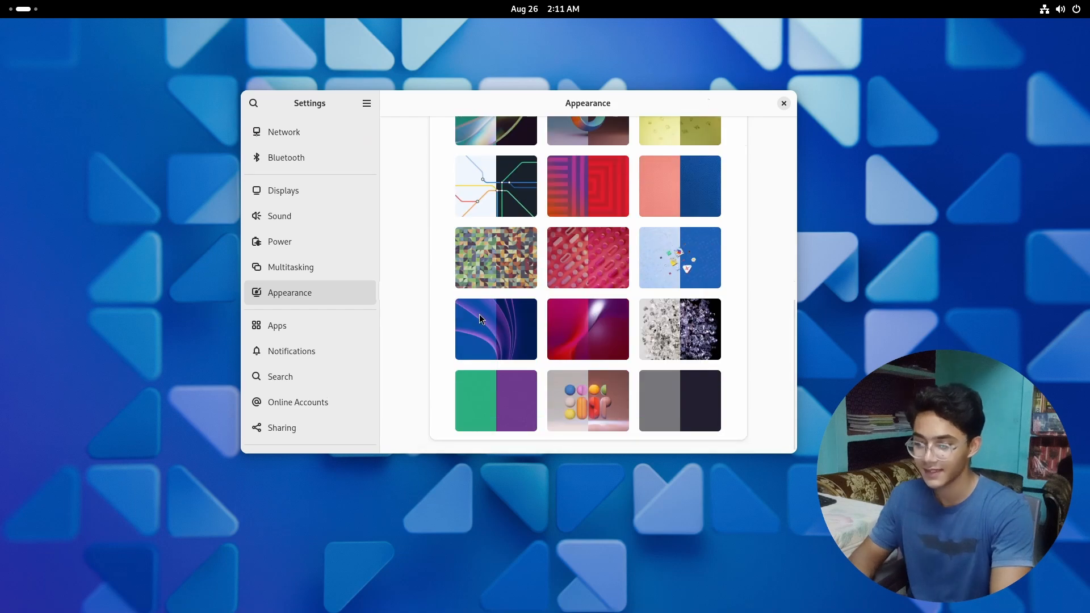
{"action": "left_click", "coordinate": [495, 329]}
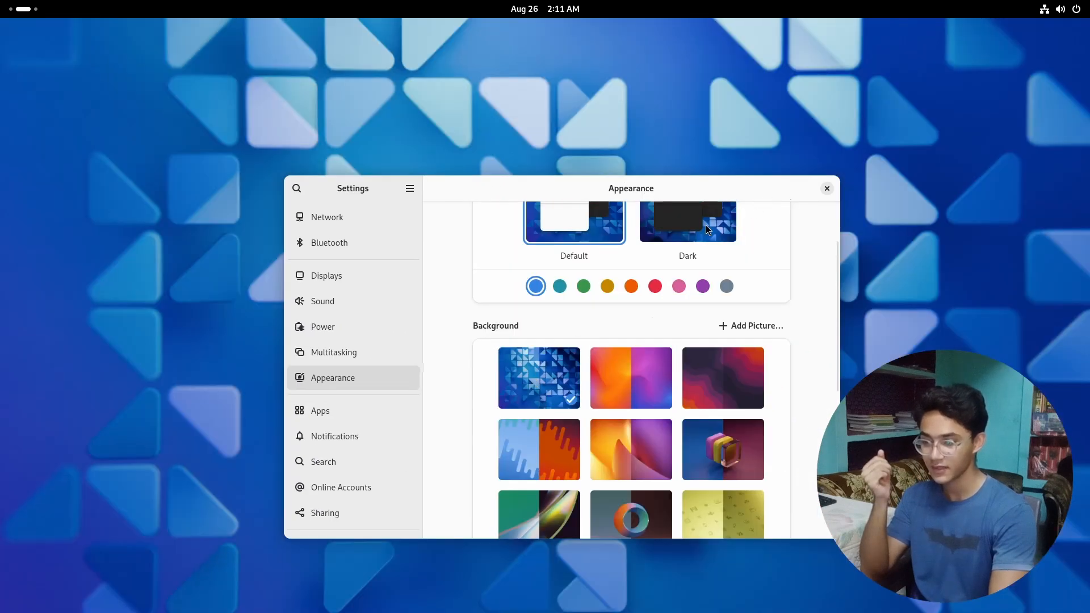
{"action": "left_click", "coordinate": [827, 188]}
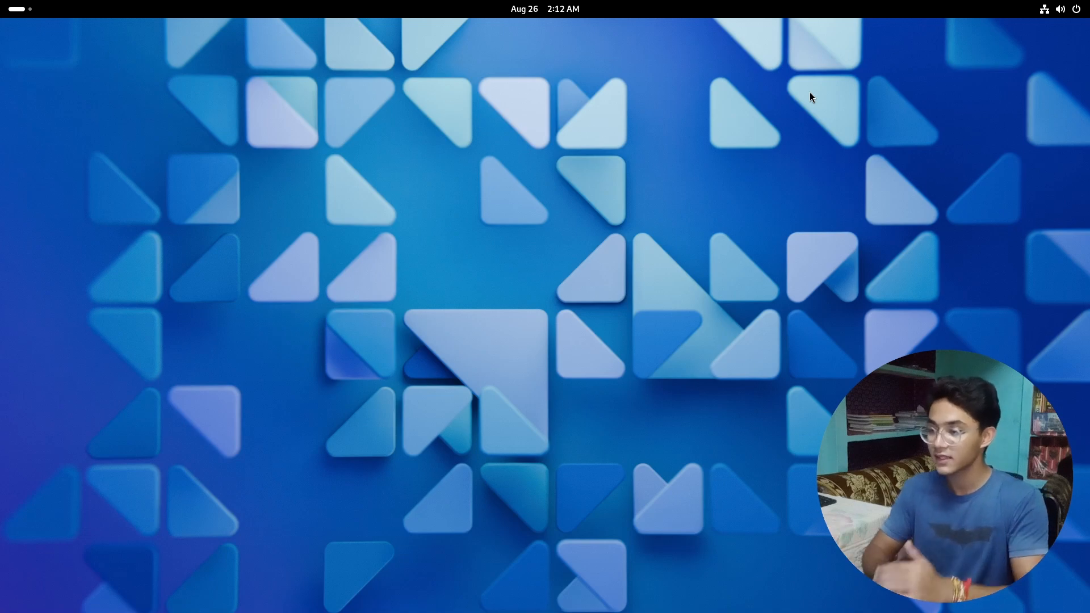
{"action": "mouse_move", "coordinate": [341, 24]}
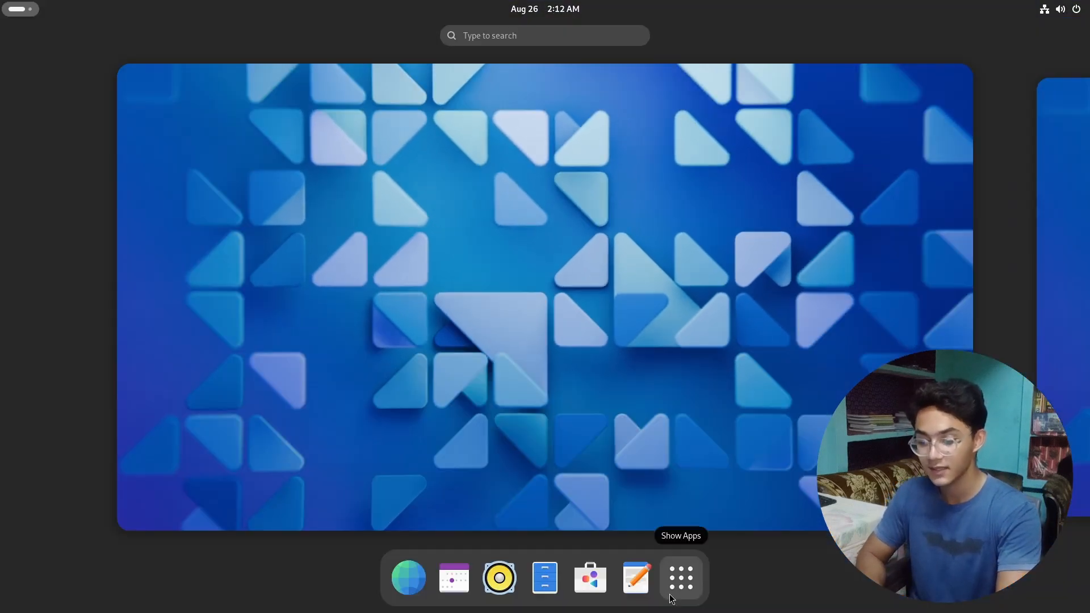
- Browse the app grid, return to the desktop, and peek at the calendar panel
{"action": "left_click", "coordinate": [680, 578]}
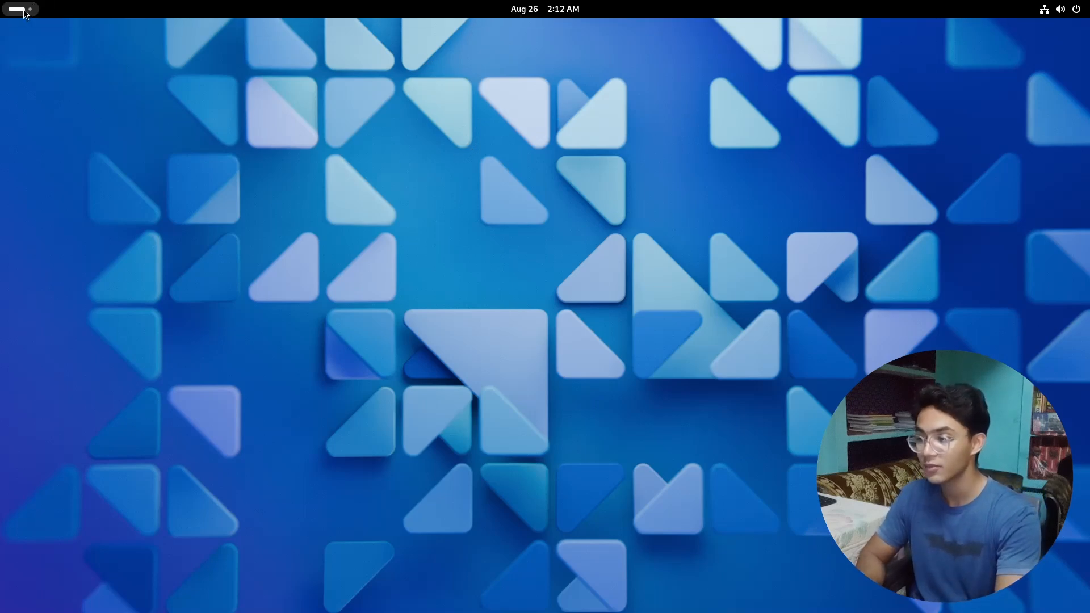
{"action": "left_click", "coordinate": [681, 578]}
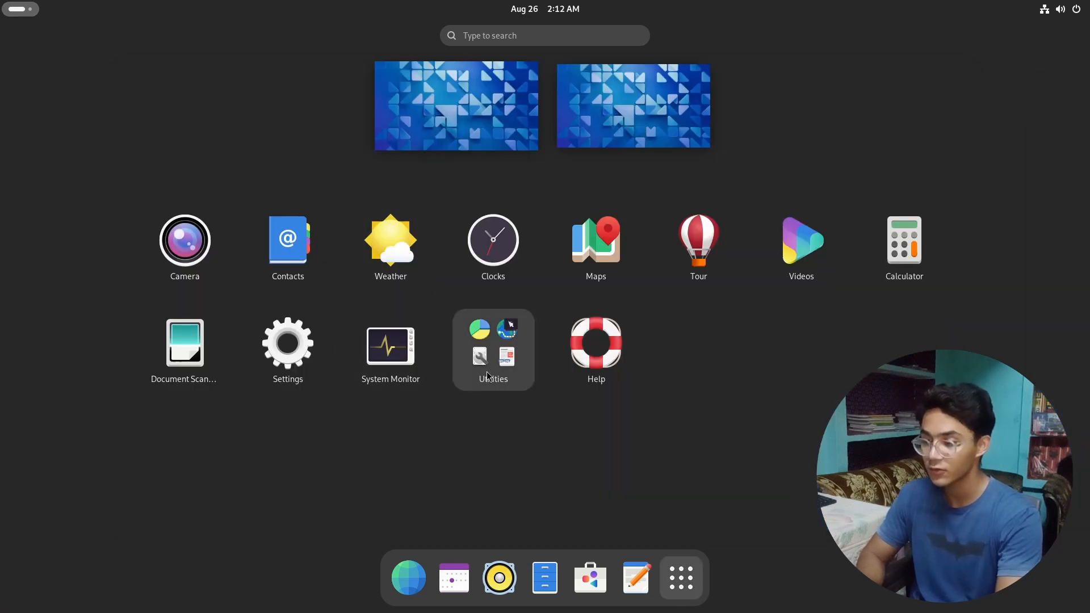
{"action": "left_click", "coordinate": [493, 350]}
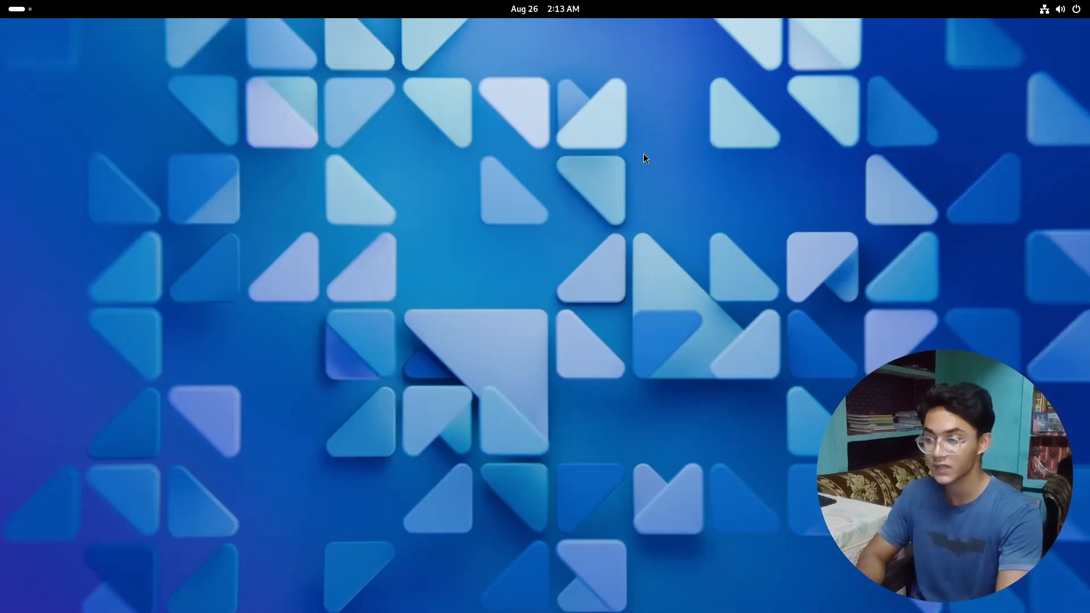
{"action": "left_click", "coordinate": [544, 9]}
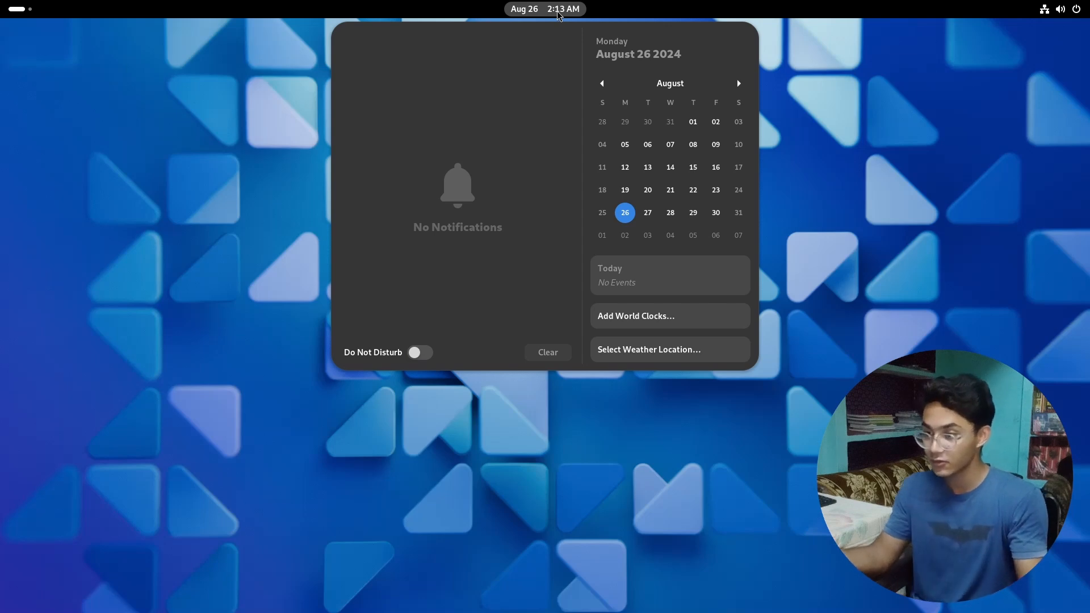
{"action": "left_click", "coordinate": [545, 8]}
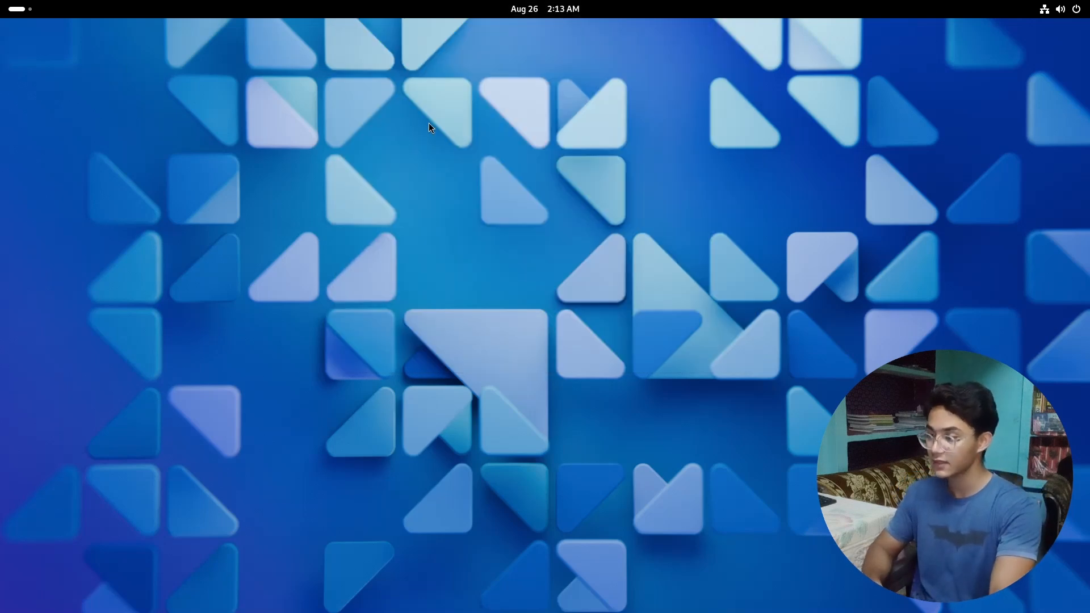
- Revisit the overview and app grid via Super, ending on the blue-triangle desktop
{"action": "key", "text": "Super"}
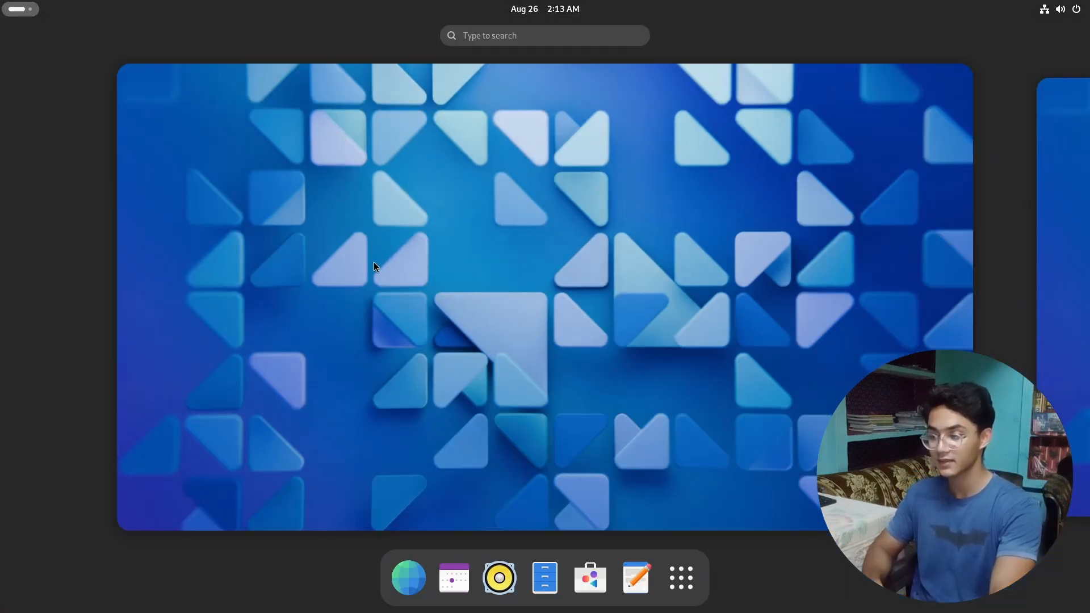
{"action": "left_click", "coordinate": [681, 578]}
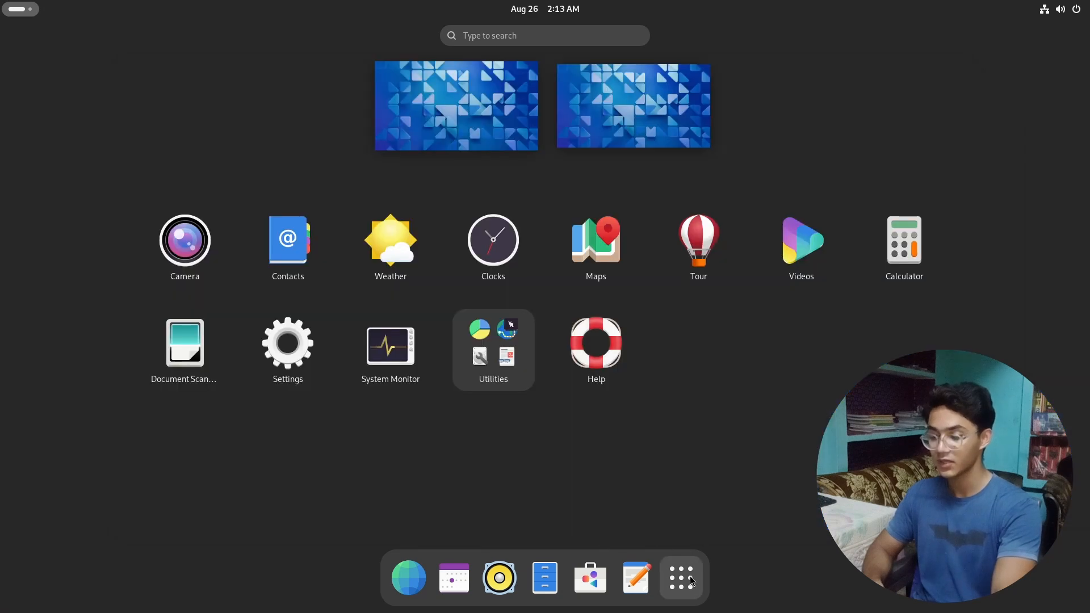
{"action": "mouse_move", "coordinate": [474, 372]}
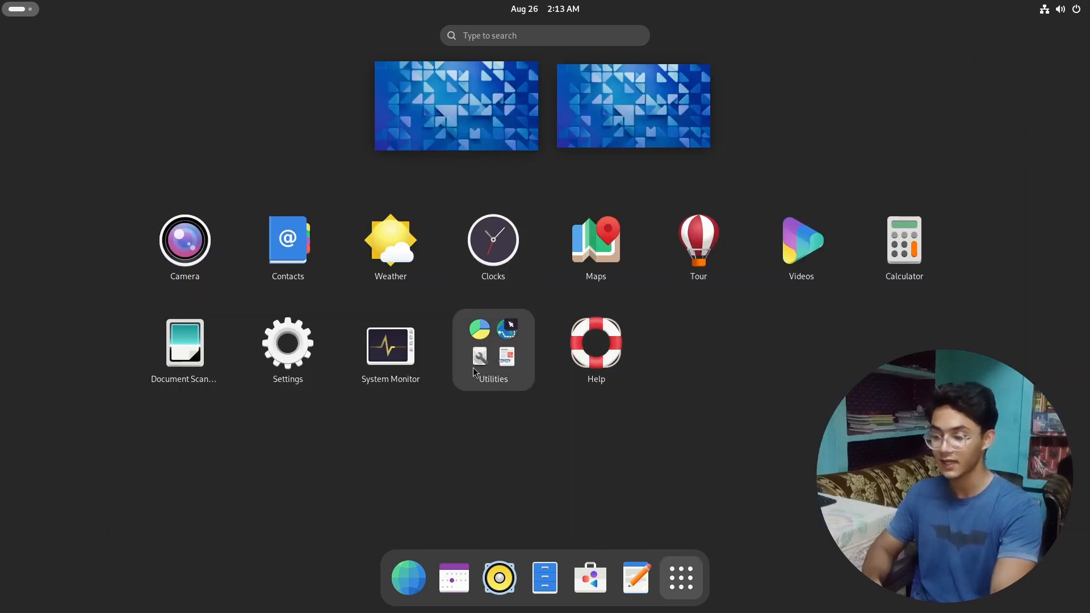
{"action": "left_click", "coordinate": [492, 342]}
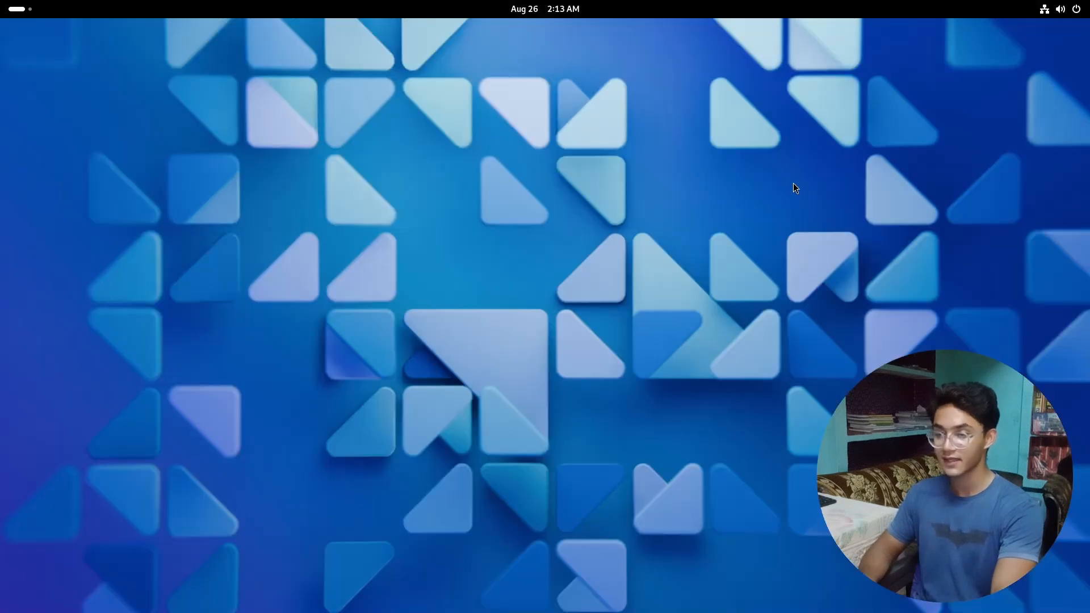
{"action": "mouse_move", "coordinate": [689, 228]}
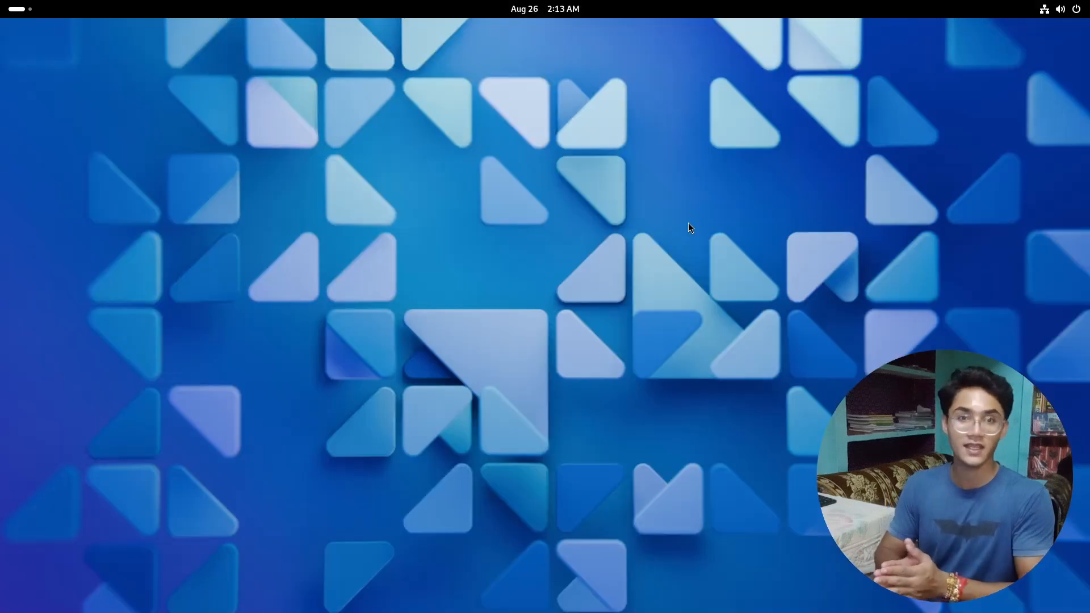